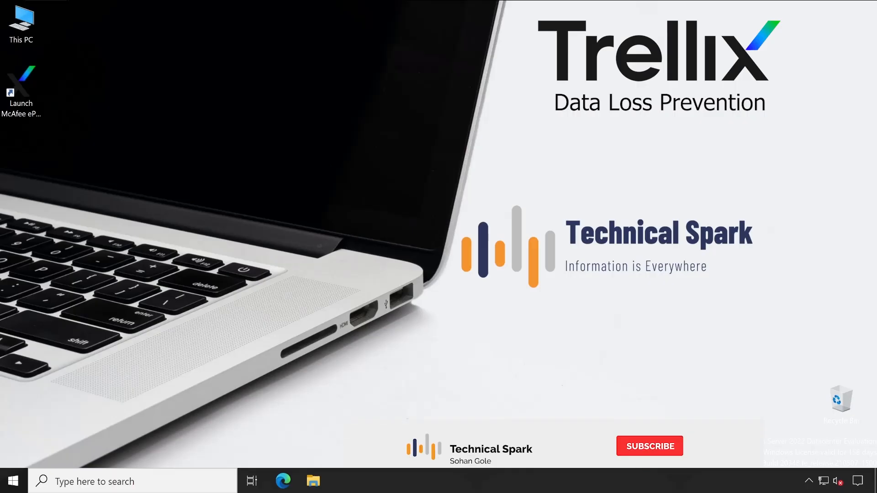
Step: Launch and sign in to the ePO console, then show My Organization's assigned policies
left_click(648, 446)
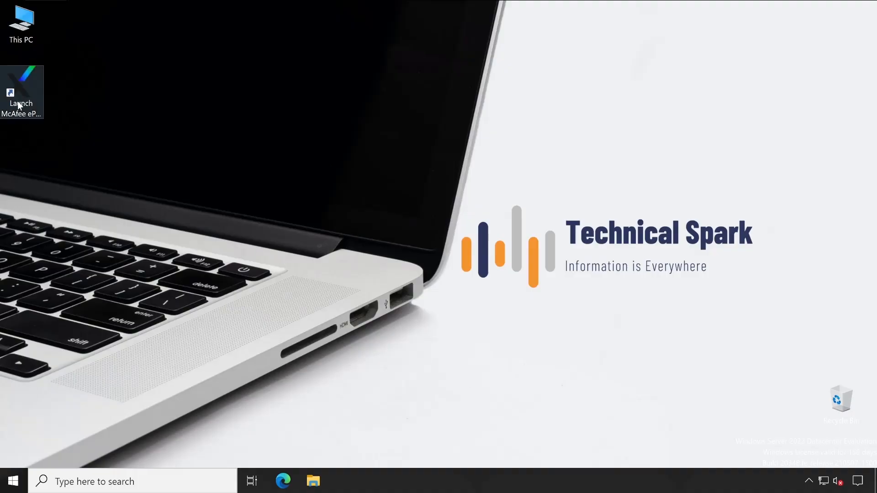
double_click(20, 84)
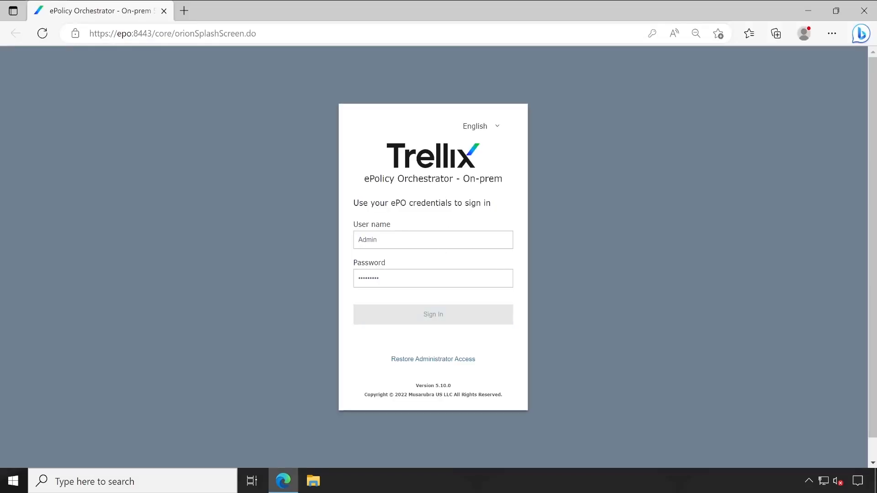
left_click(432, 314)
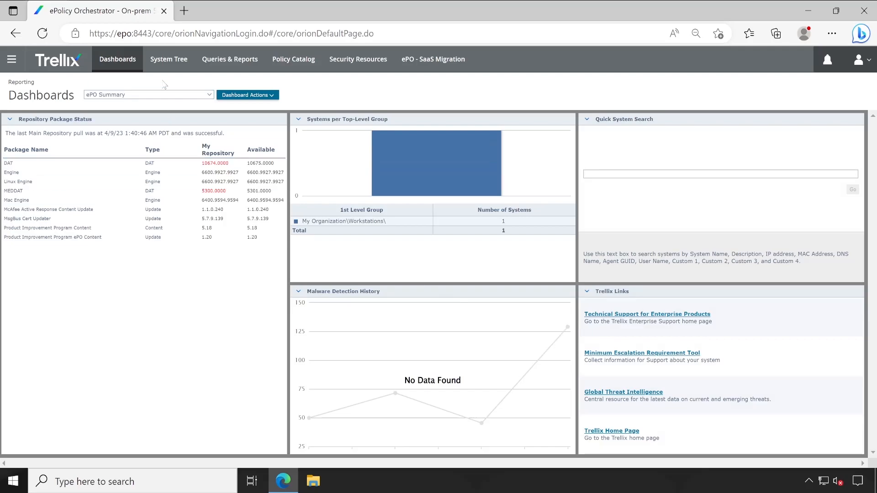
left_click(169, 59)
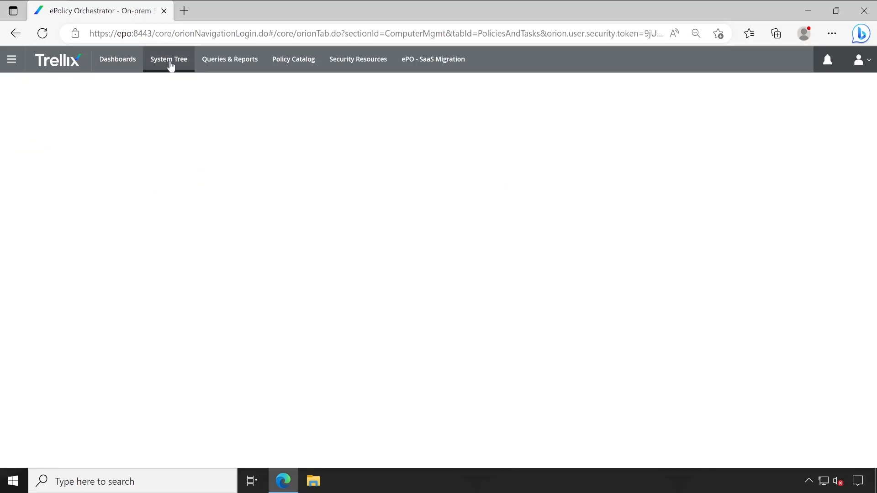
left_click(168, 59)
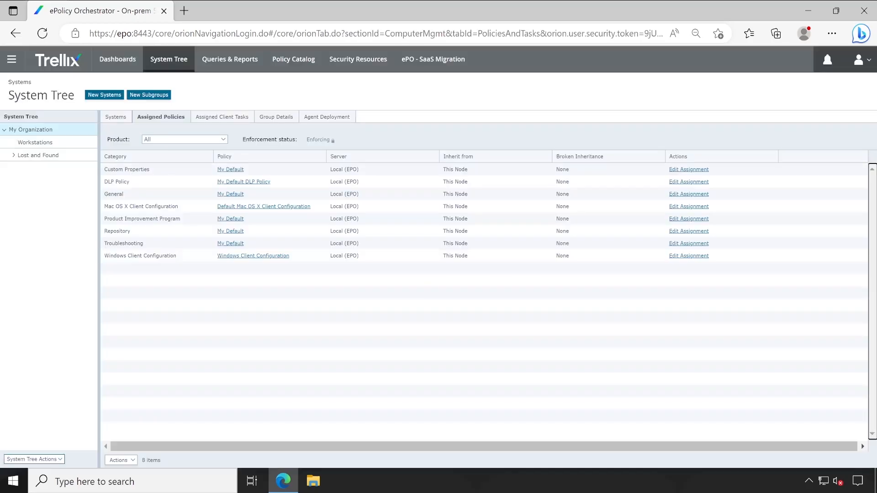
Step: Filter assigned policies to Data Loss Prevention 11.10 and review My Default DLP Policy
left_click(184, 139)
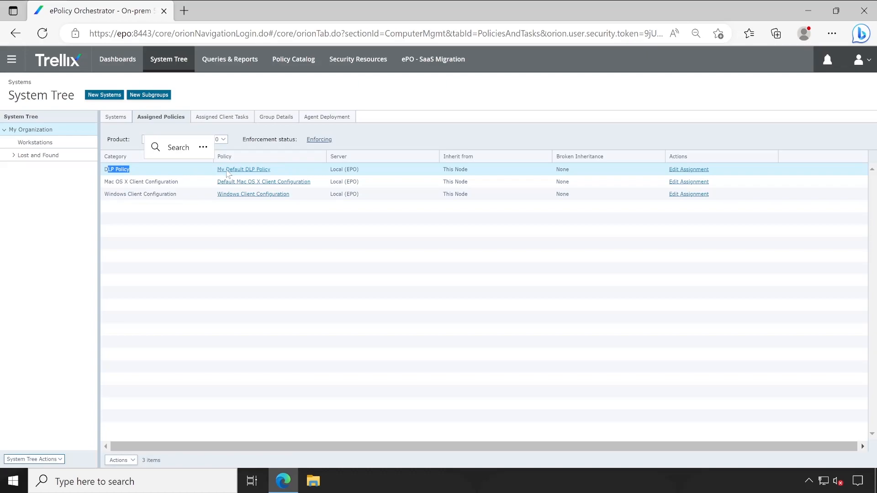
mouse_move(242, 171)
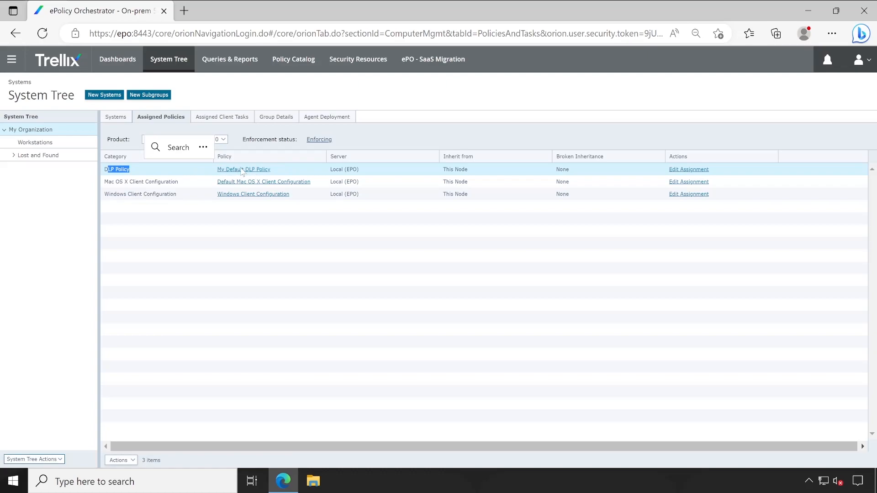
left_click(185, 147)
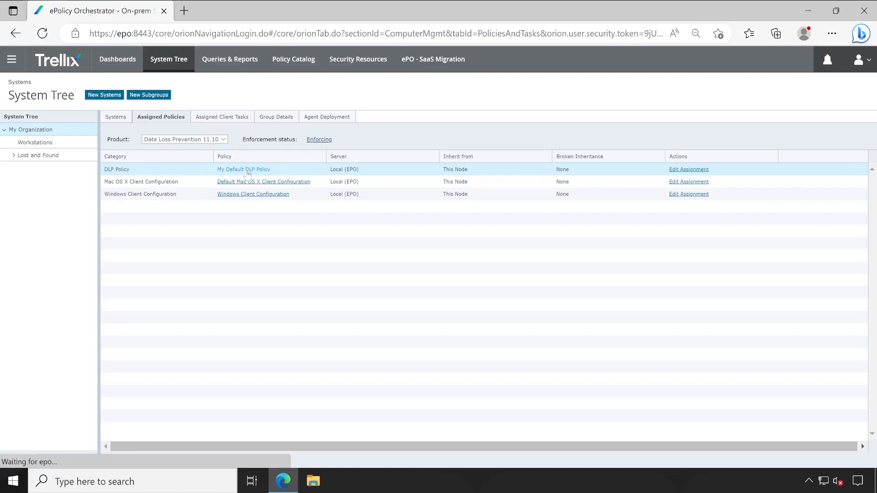
left_click(243, 170)
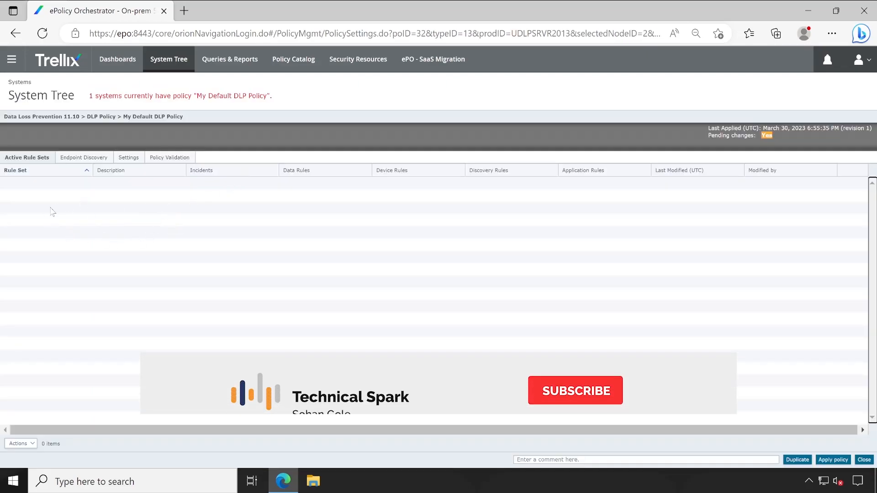
left_click(575, 391)
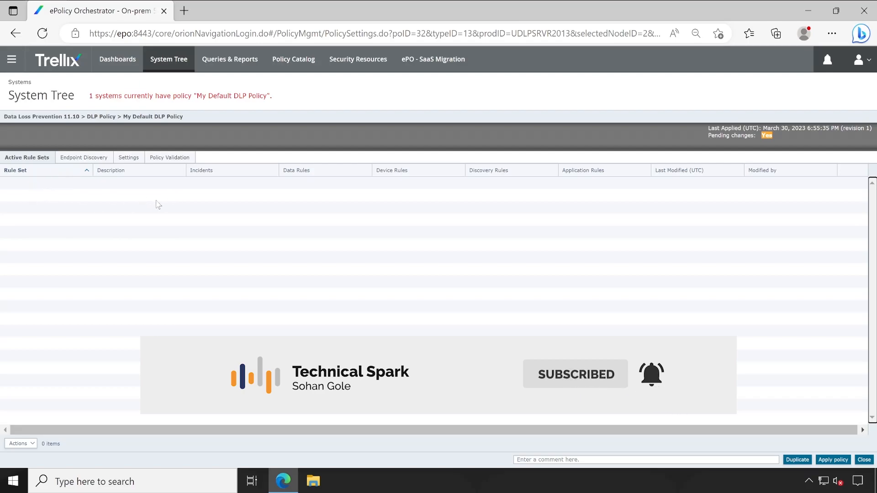
left_click(863, 459)
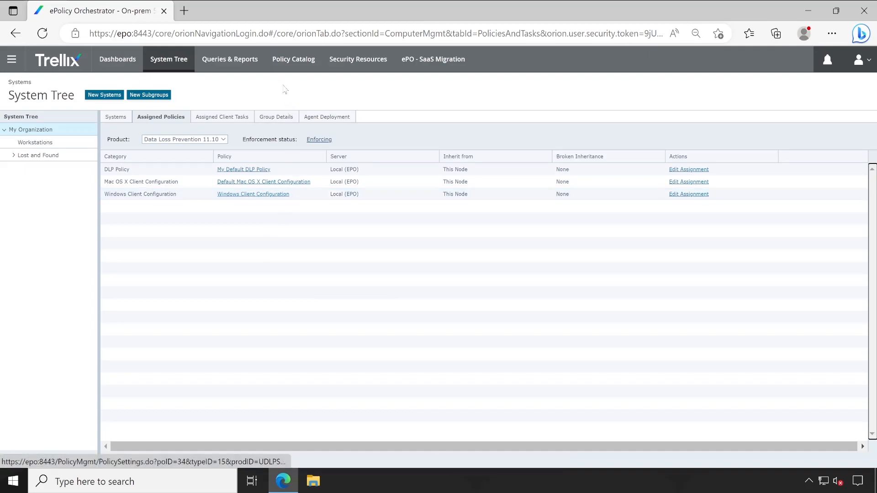
mouse_move(293, 59)
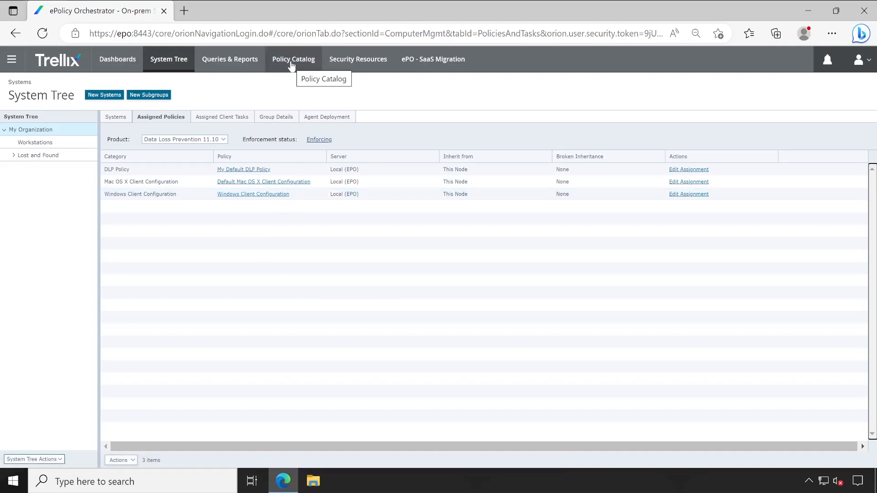
Step: In the Policy Catalog, expand DLP Policy and view My Default DLP Policy's details
left_click(293, 59)
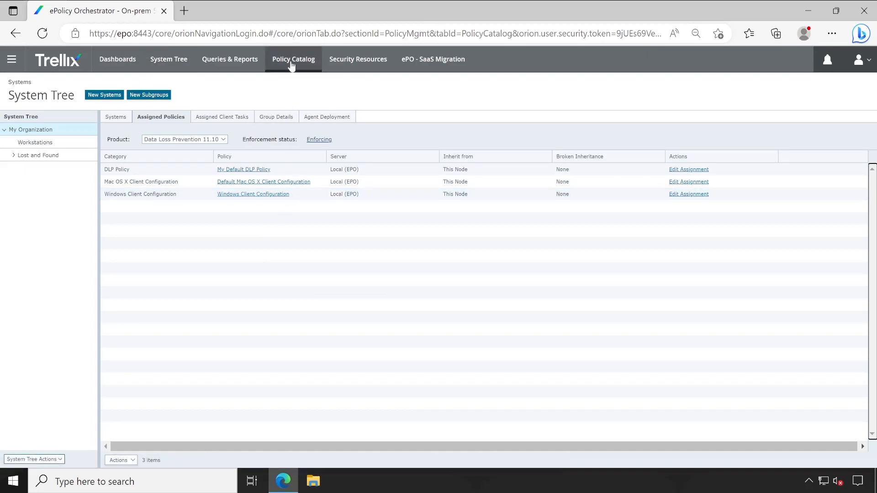
left_click(294, 59)
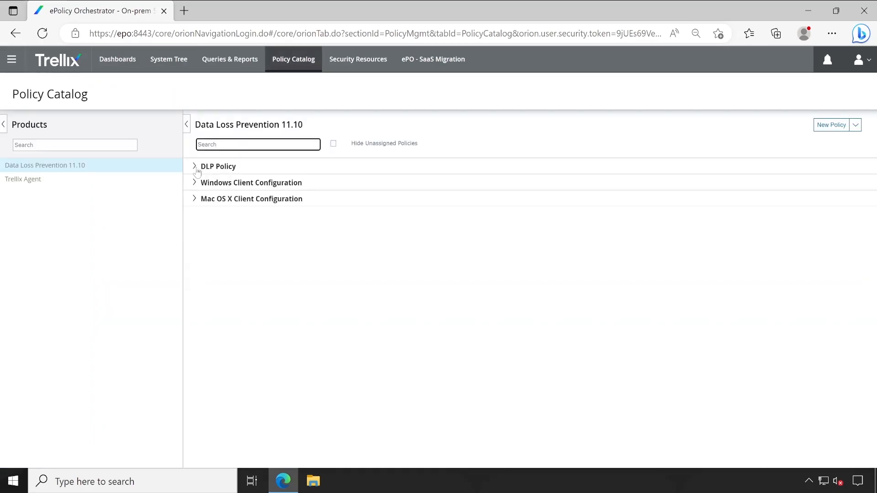
left_click(217, 166)
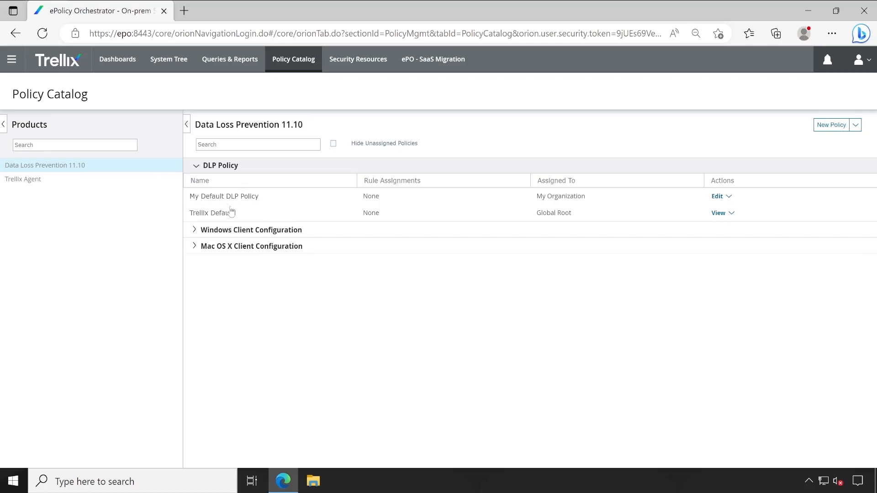
mouse_move(212, 212)
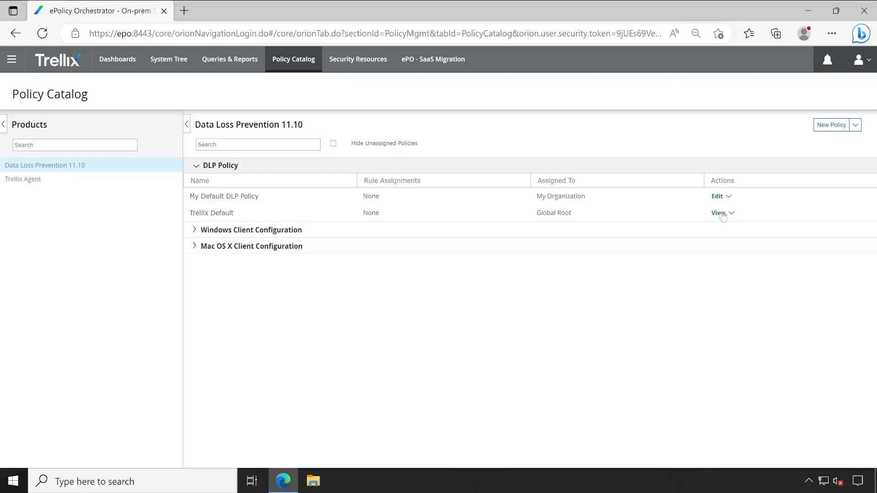
mouse_move(565, 217)
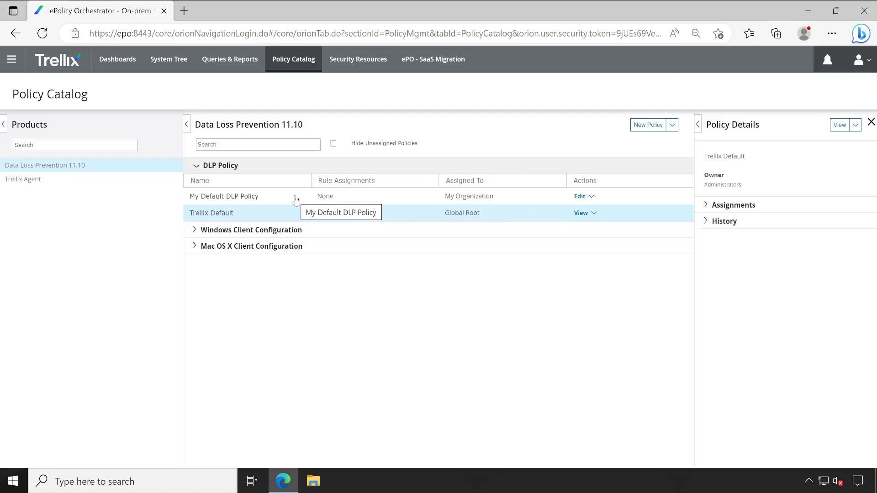
left_click(223, 196)
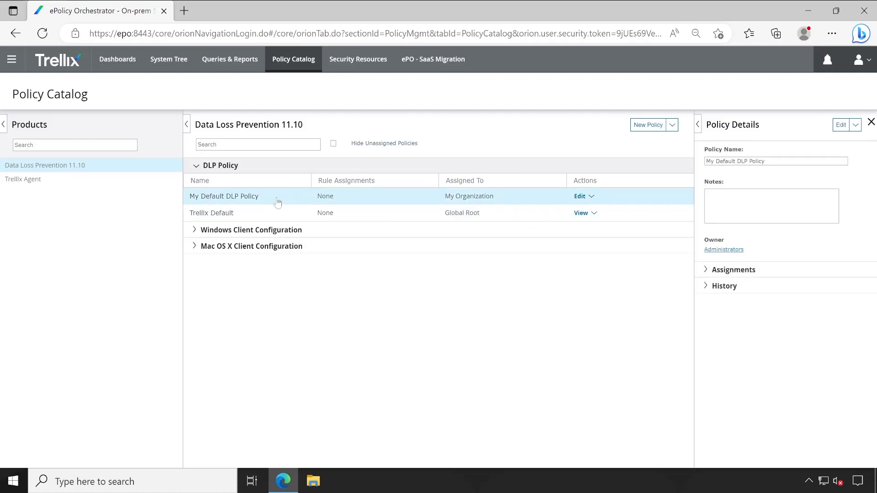
mouse_move(561, 198)
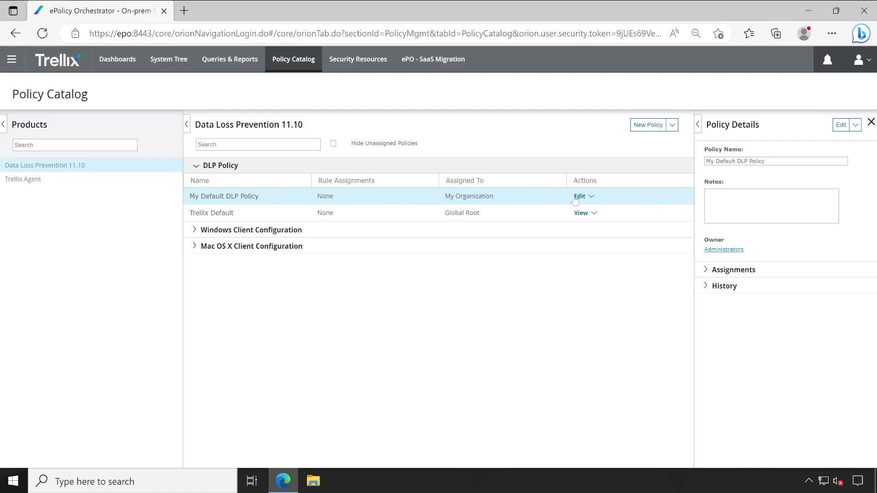
mouse_move(565, 197)
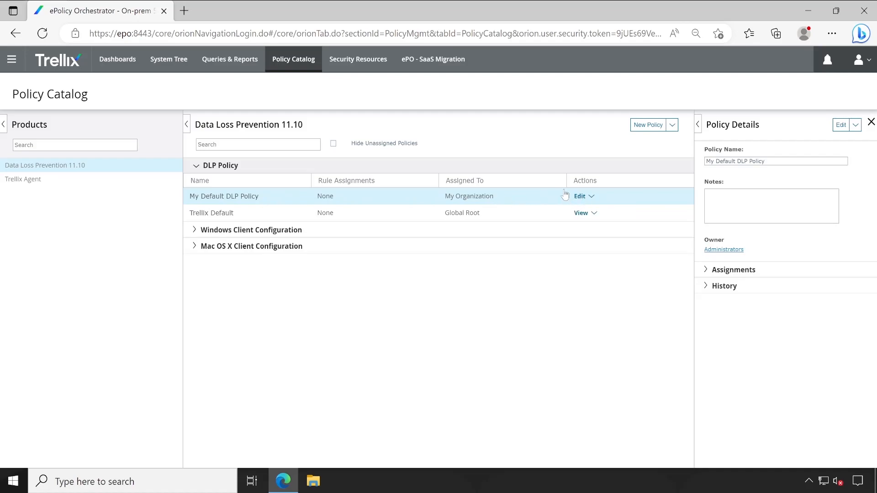
mouse_move(508, 201)
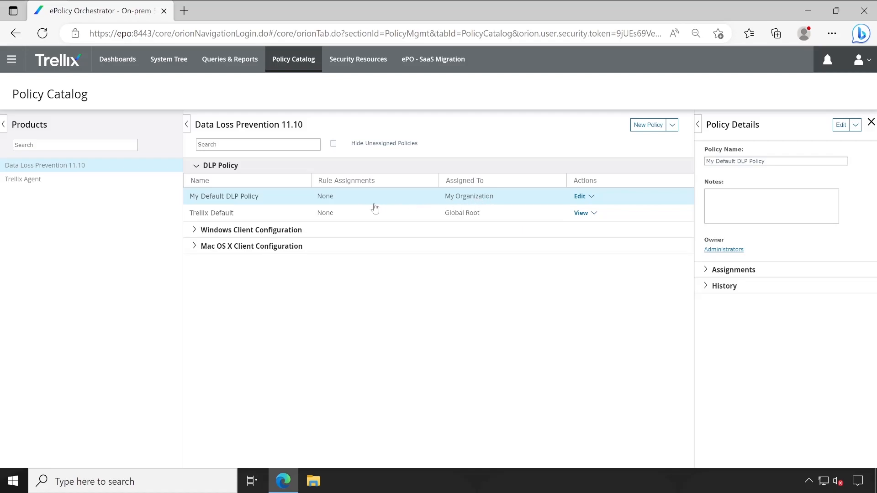
mouse_move(269, 205)
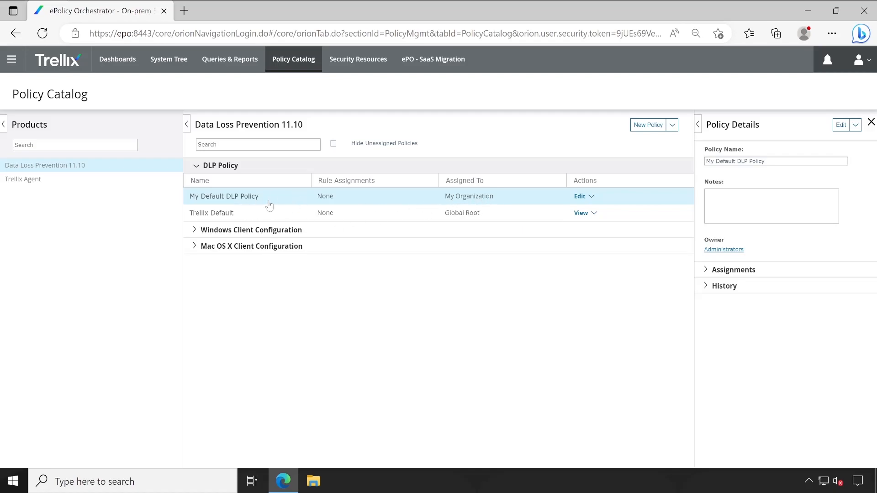
mouse_move(284, 200)
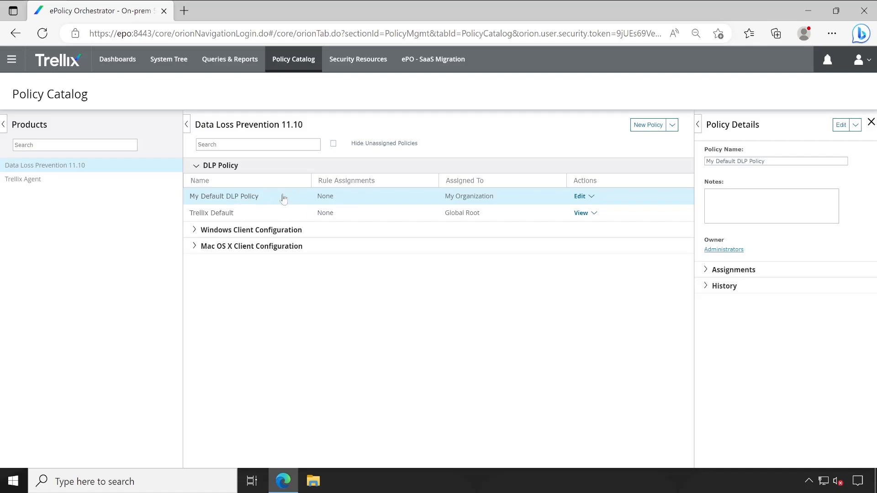
mouse_move(259, 210)
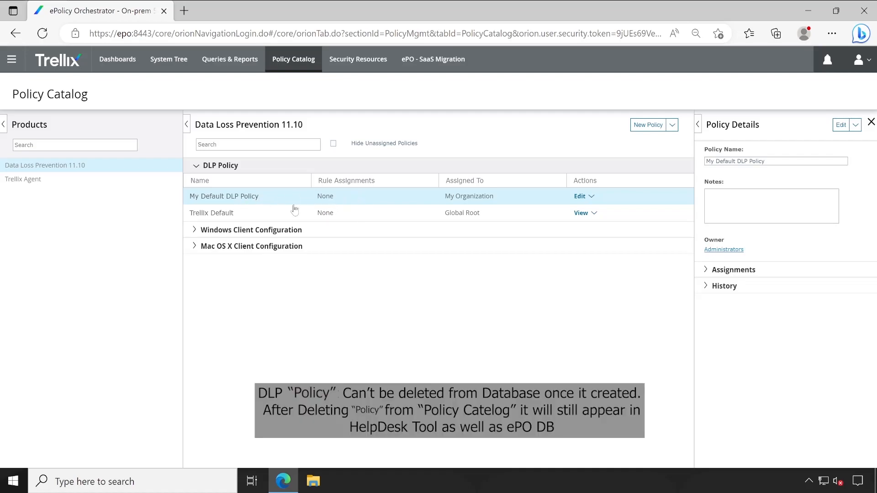
mouse_move(367, 346)
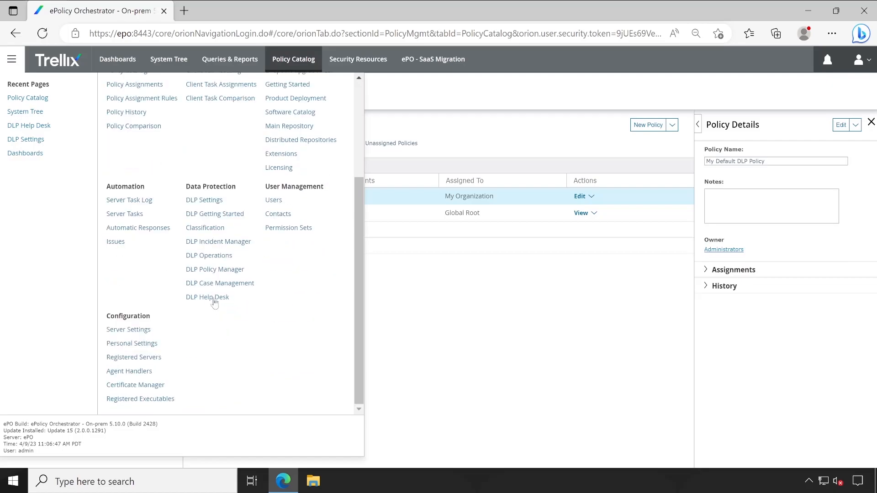
Step: Open the DLP Help Desk with Client Bypass Key type and list the bypass-password policies
left_click(207, 297)
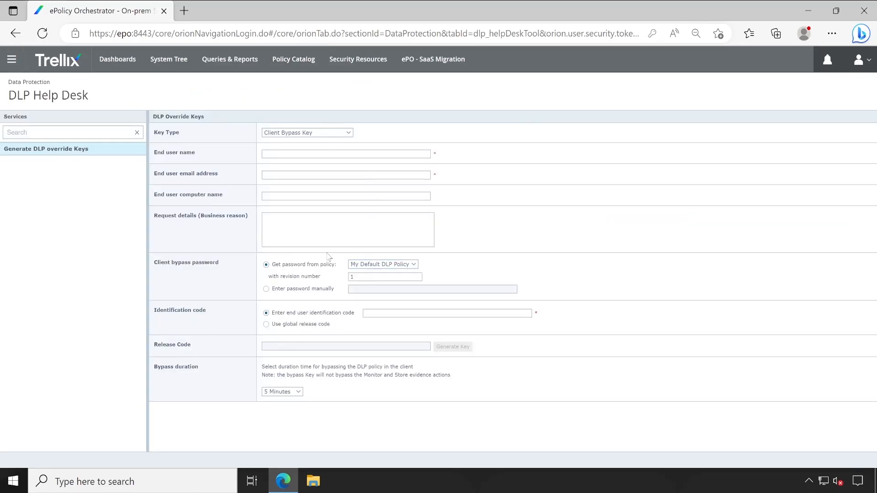
left_click(307, 132)
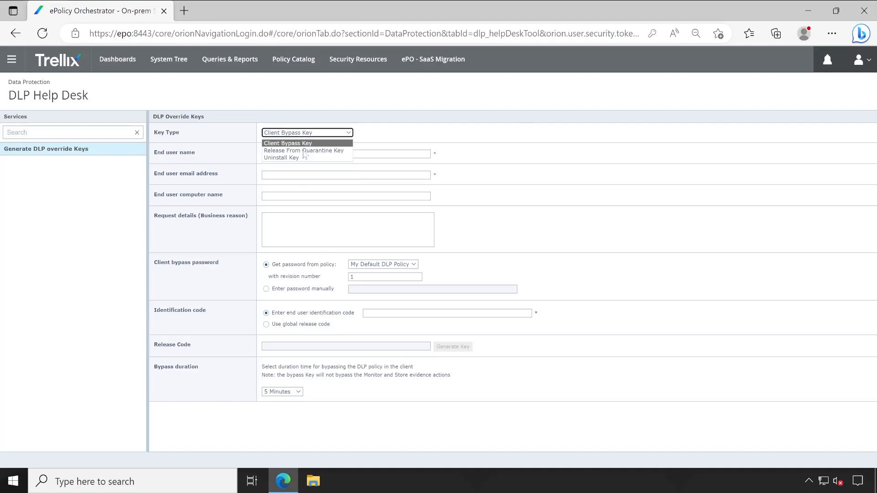
mouse_move(329, 152)
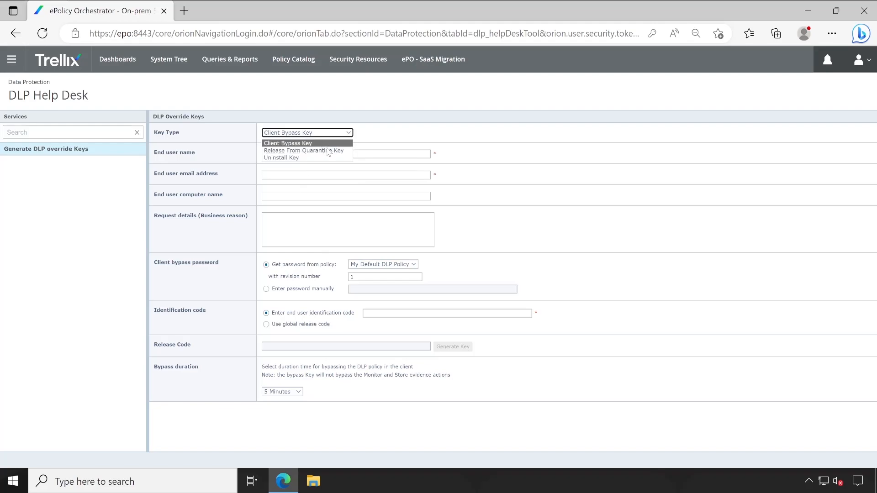
left_click(287, 143)
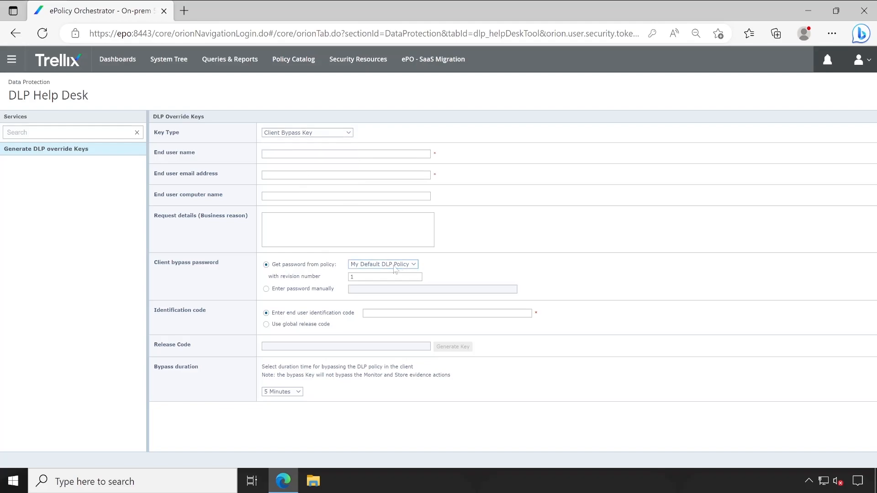
left_click(382, 264)
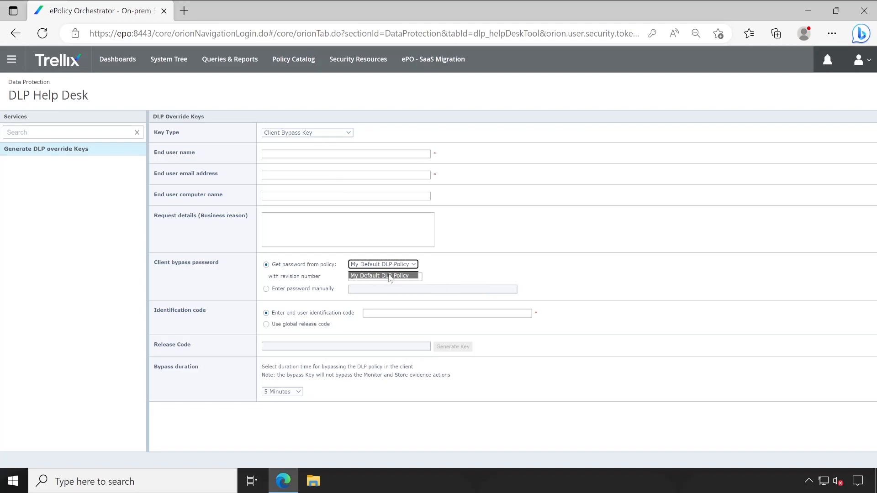
mouse_move(407, 275)
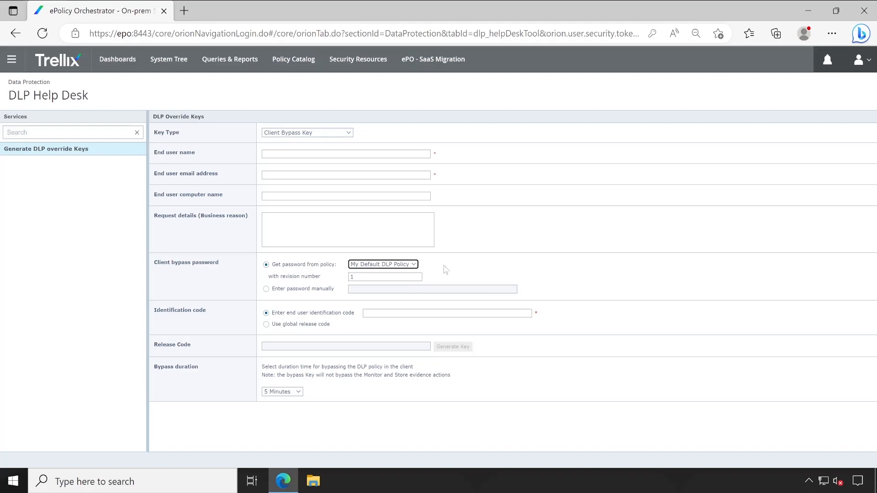
left_click(293, 59)
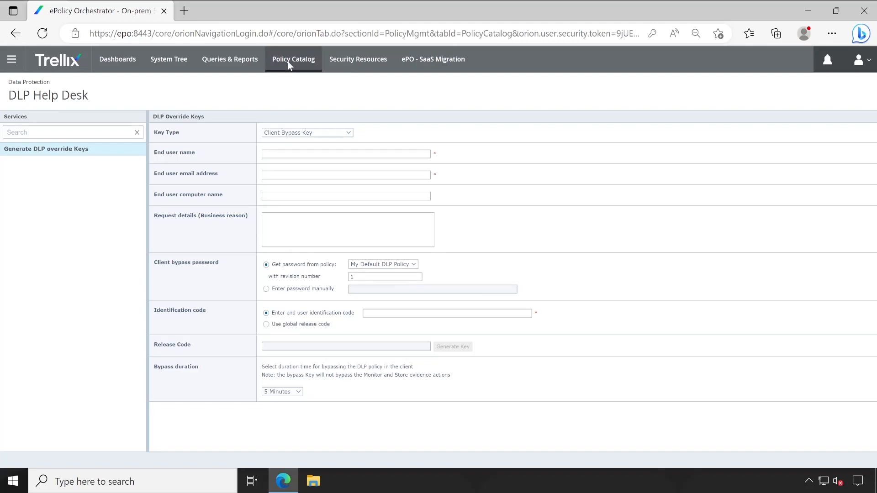
Step: Return to the Policy Catalog listing Data Loss Prevention 11.10 policies
left_click(294, 59)
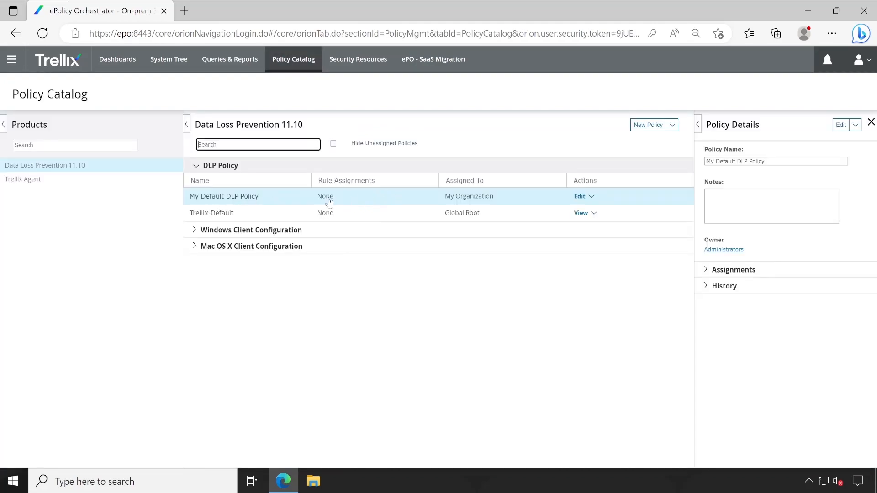
mouse_move(305, 189)
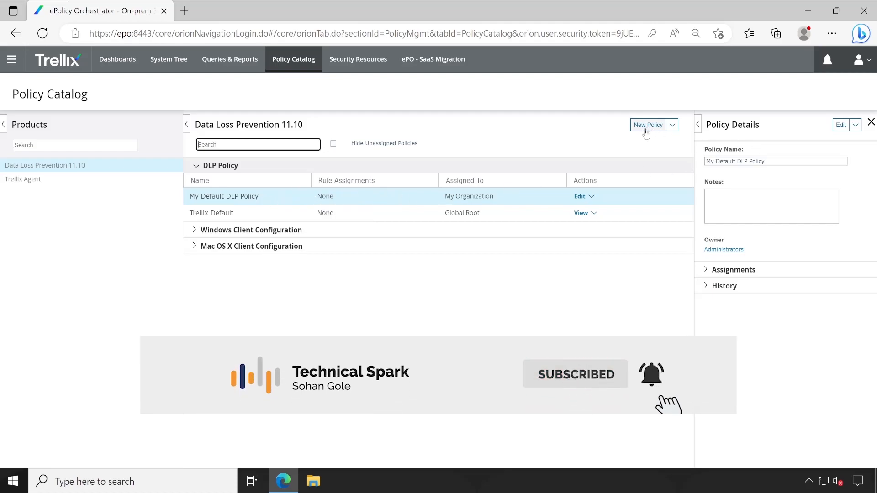
Step: Create 'Technical Spark DLP Policy' with a note describing the Technical Spark primary rule set
left_click(648, 124)
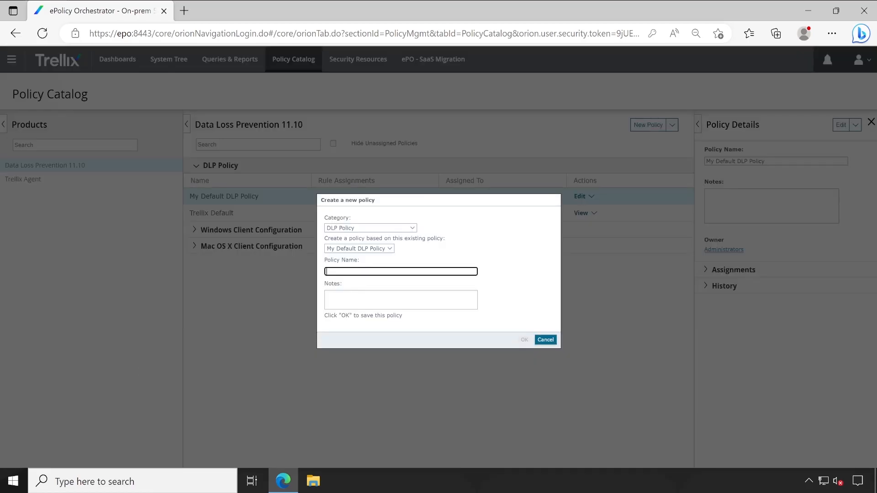
type("M")
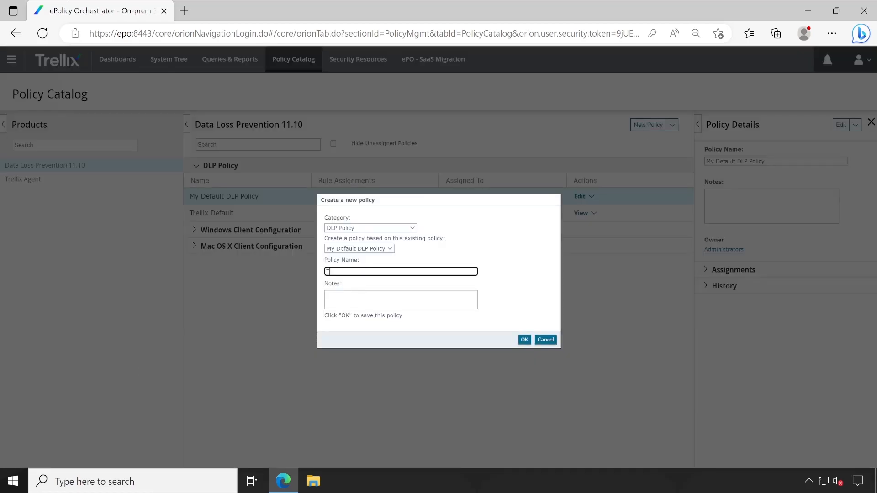
type("Technical Spark DLP Policy")
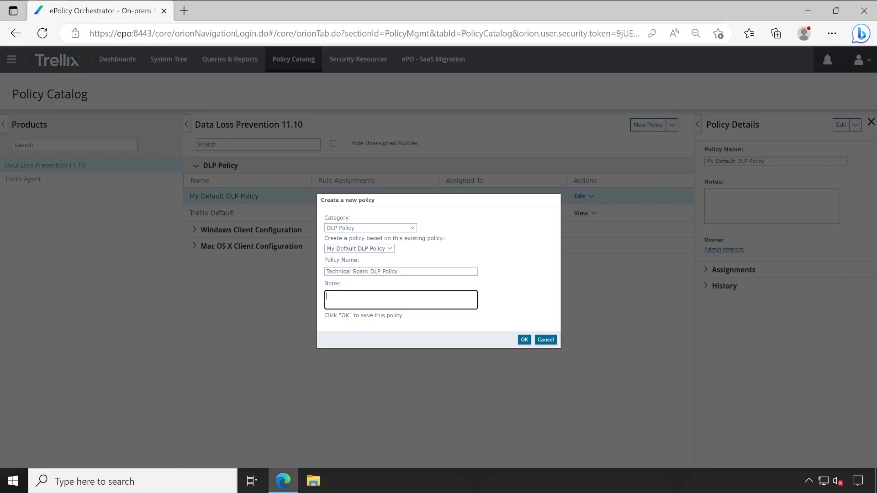
mouse_move(458, 291)
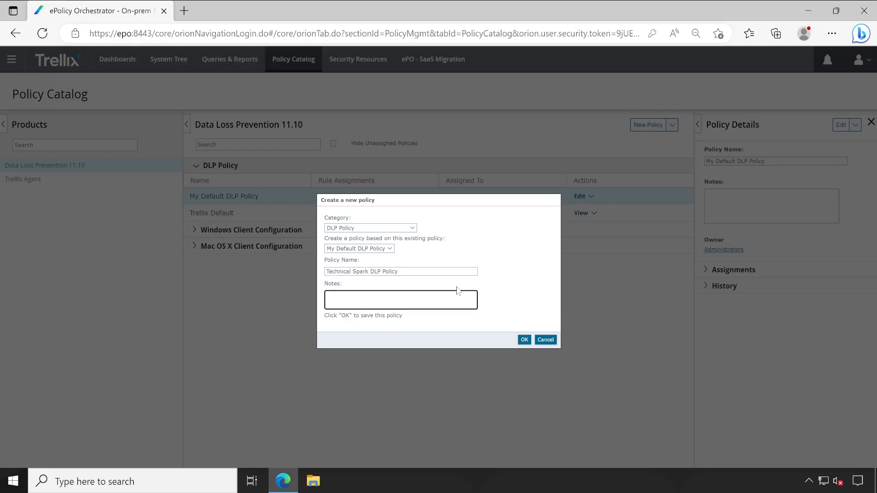
type("This is Primary Rule Set created for Technical Spark Organization systems.")
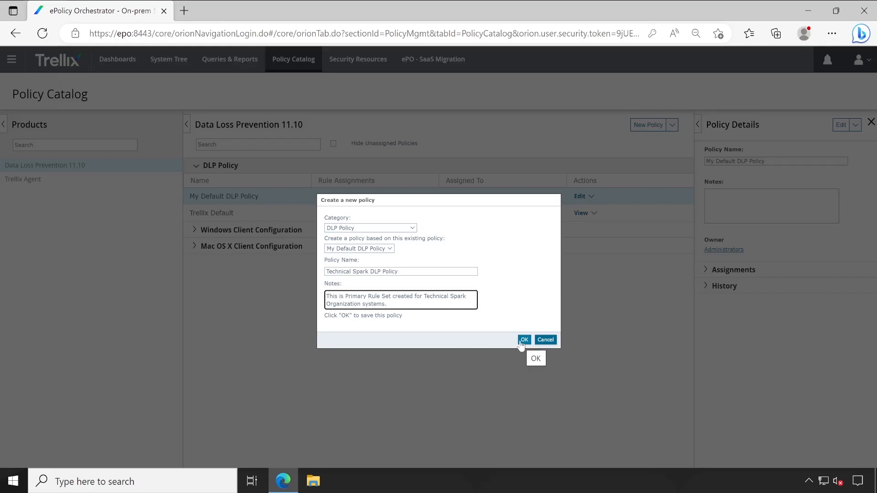
left_click(523, 340)
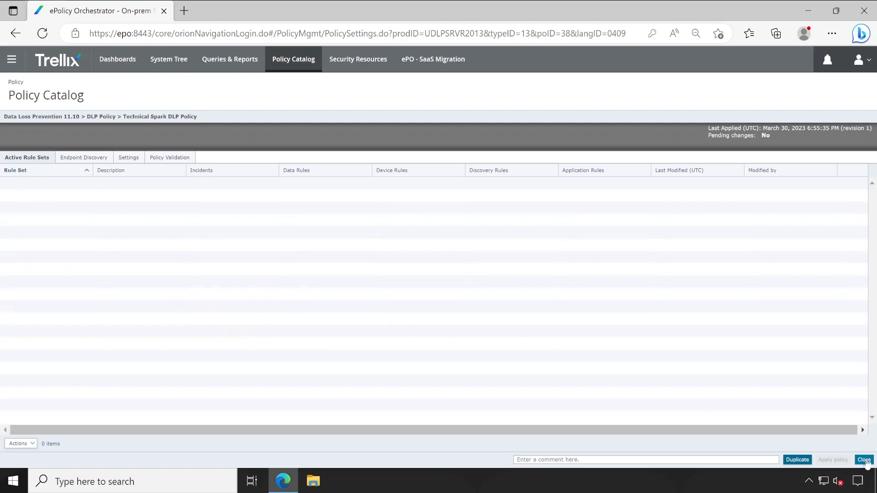
left_click(863, 459)
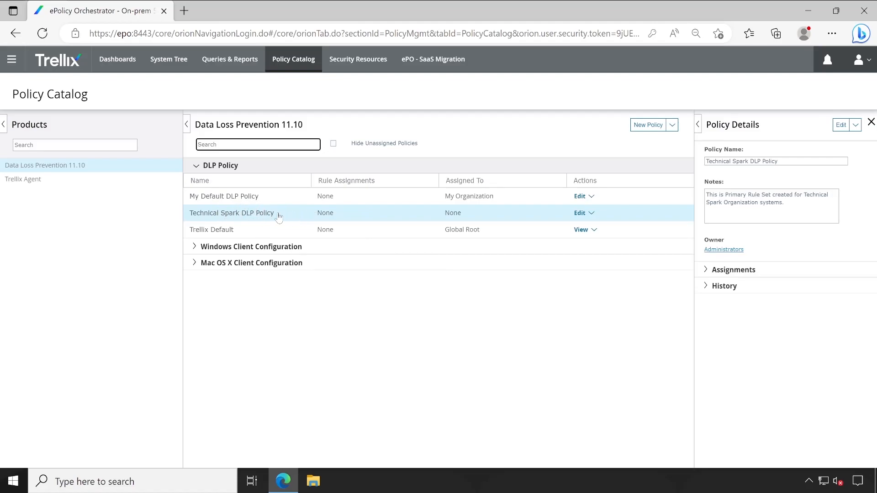
mouse_move(389, 360)
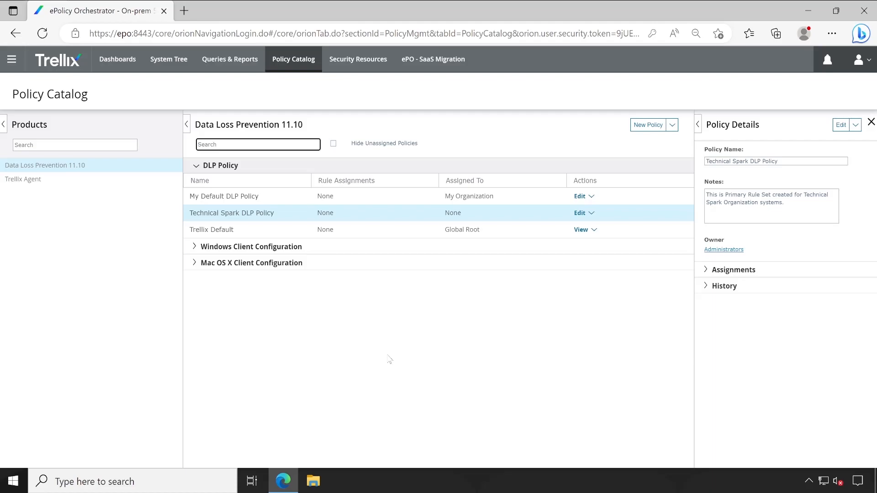
mouse_move(365, 219)
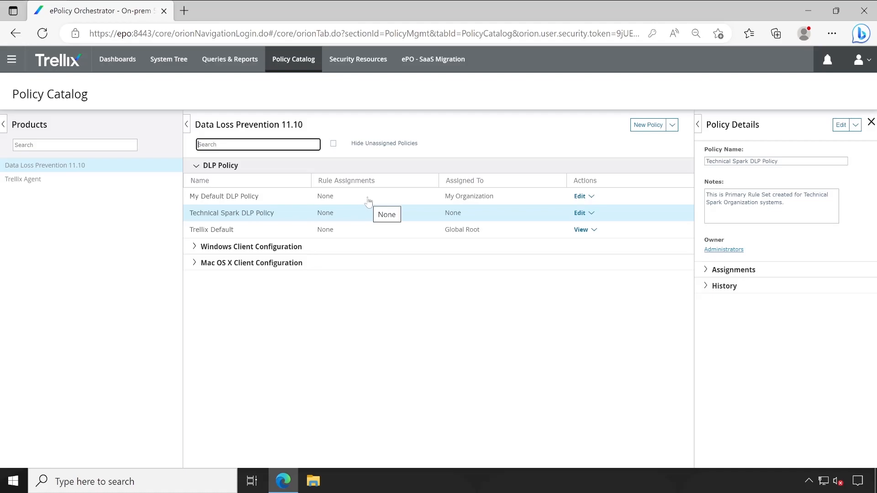
Step: Delete My Default DLP Policy from the catalog
left_click(224, 196)
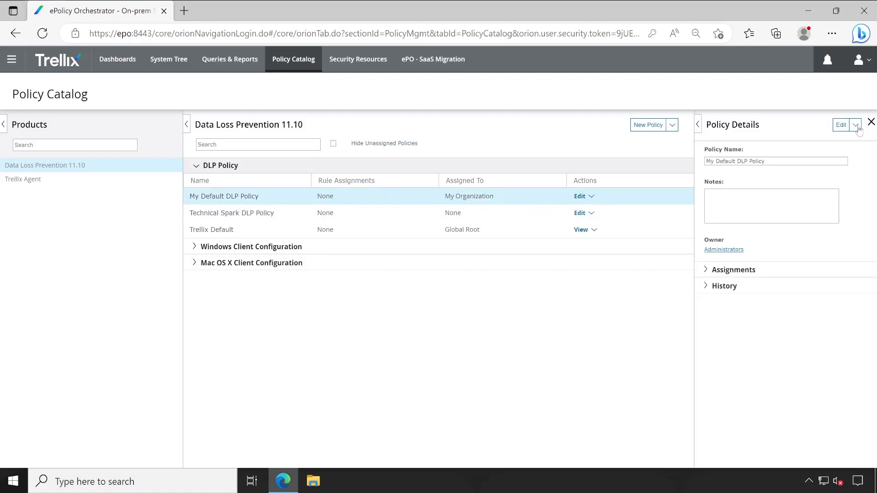
triple_click(776, 162)
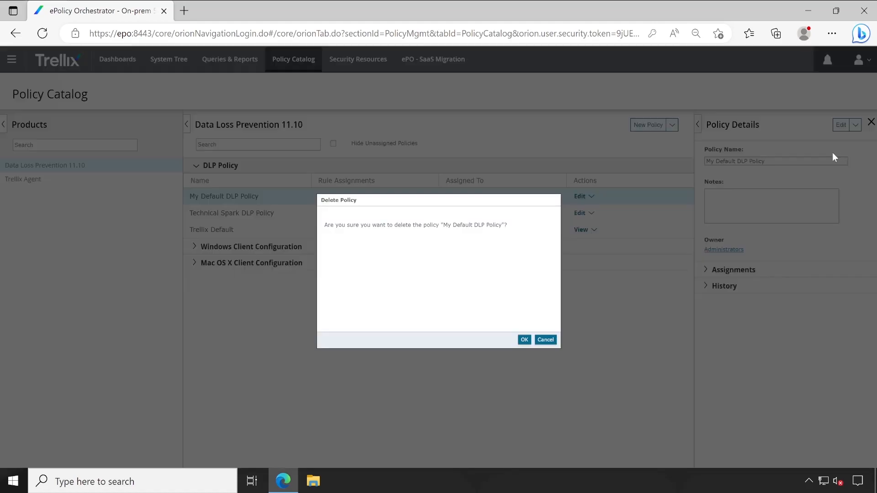
left_click(524, 340)
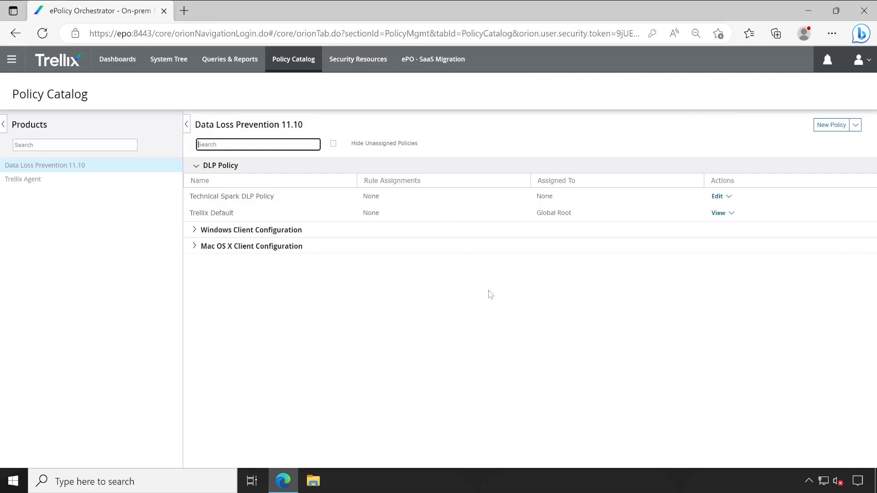
mouse_move(257, 216)
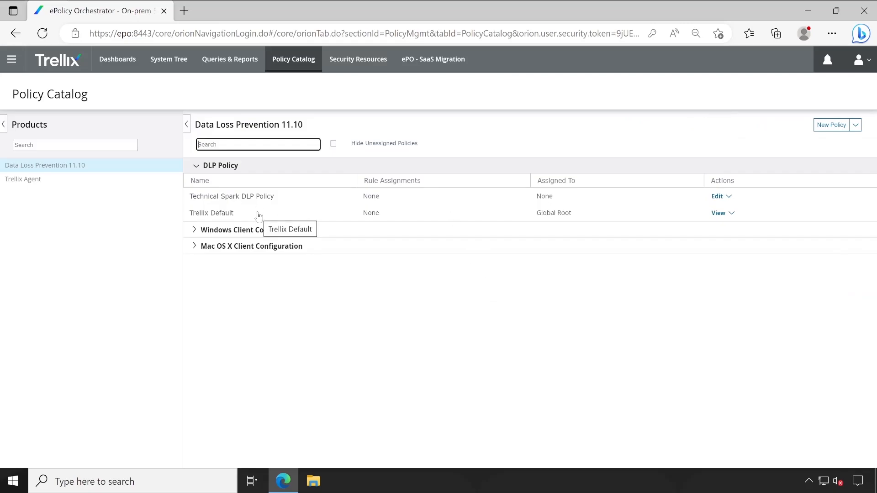
Step: Review the details of the remaining Trellix Default and Technical Spark DLP policies
left_click(211, 212)
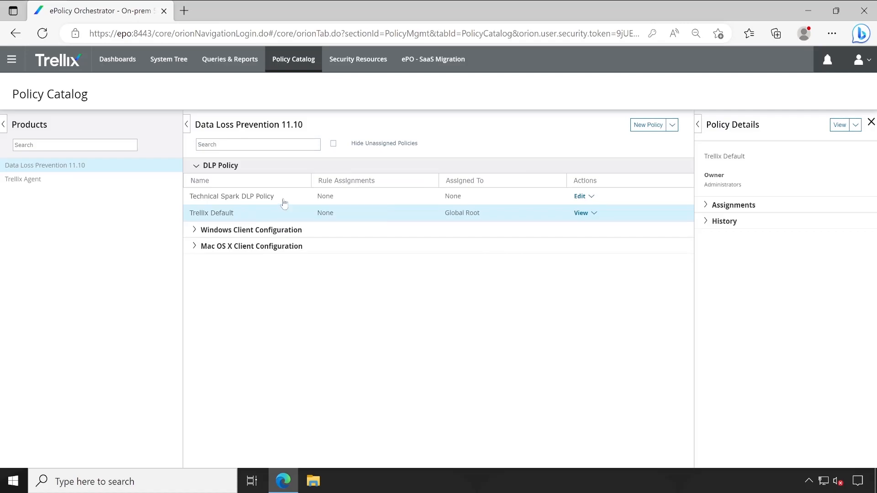
left_click(231, 196)
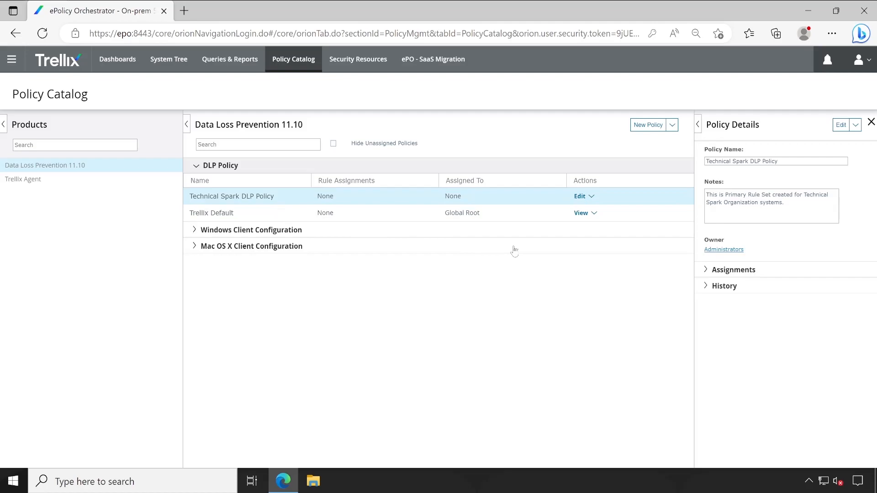
mouse_move(471, 316)
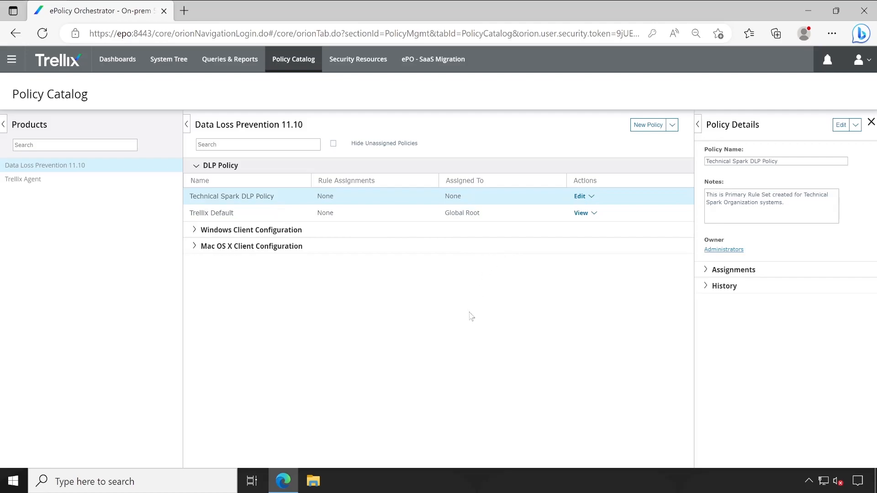
mouse_move(474, 316)
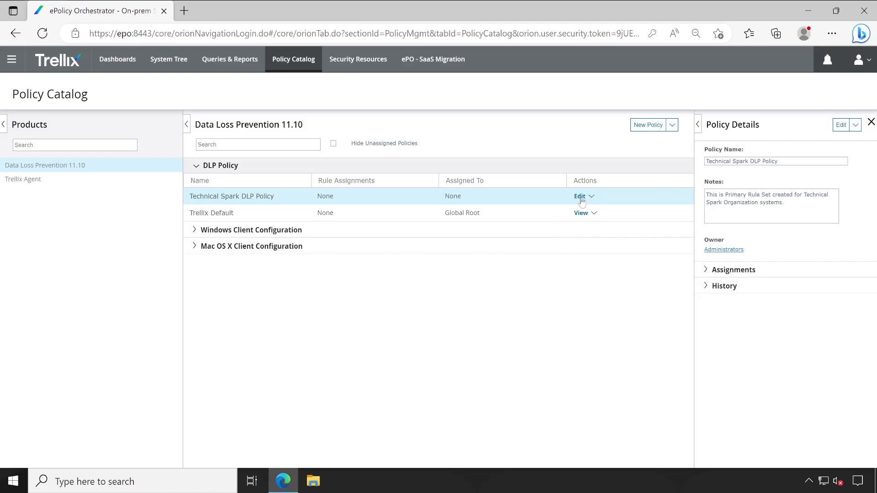
left_click(579, 196)
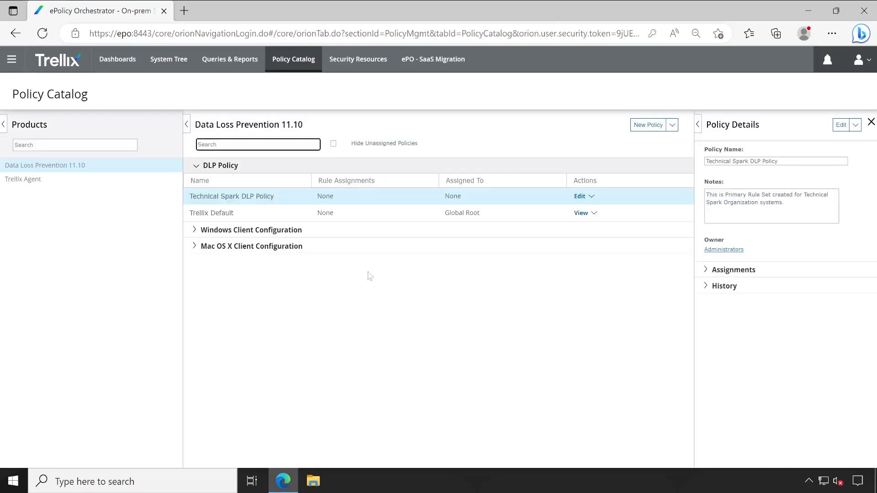
mouse_move(169, 59)
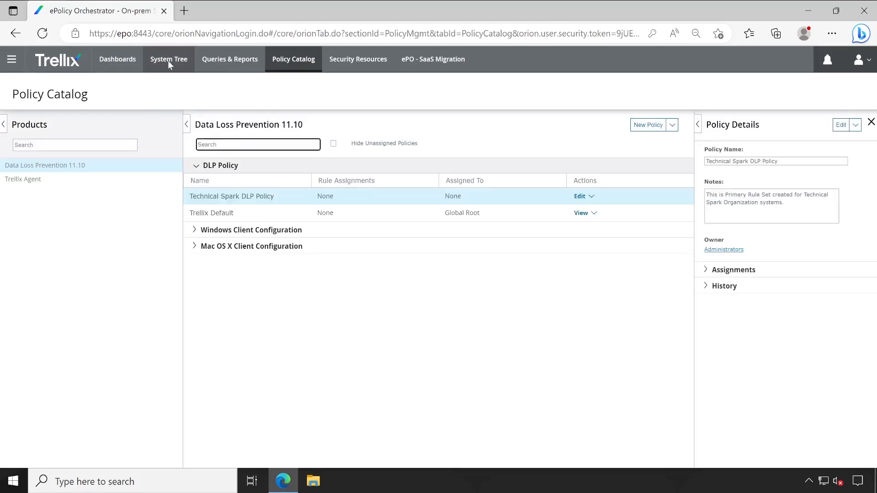
Step: Break inheritance on My Organization's DLP Policy and assign Technical Spark DLP Policy
left_click(167, 59)
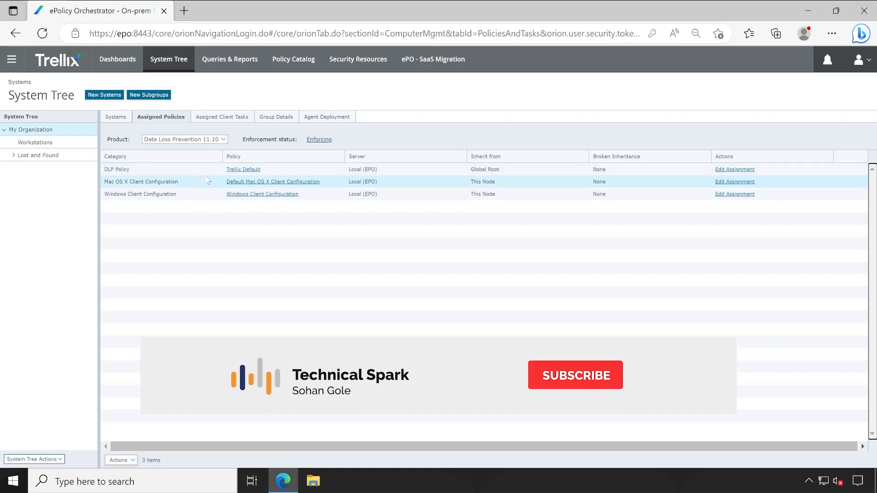
left_click(575, 374)
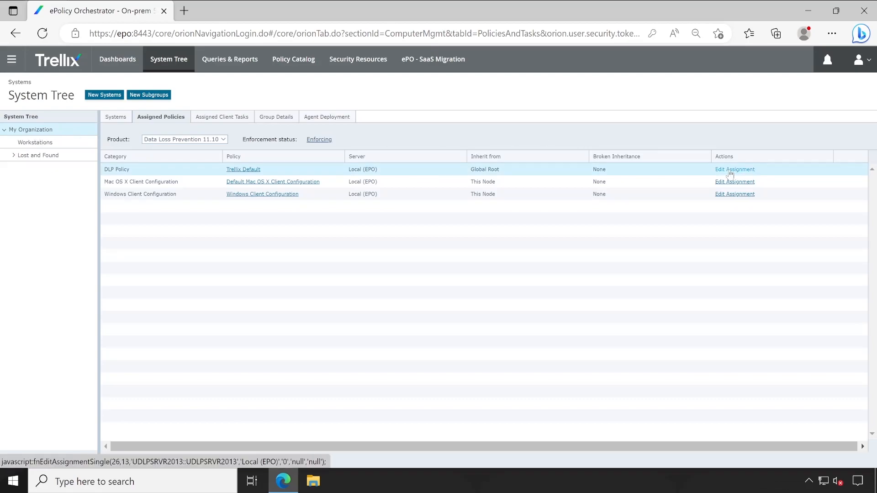
left_click(735, 170)
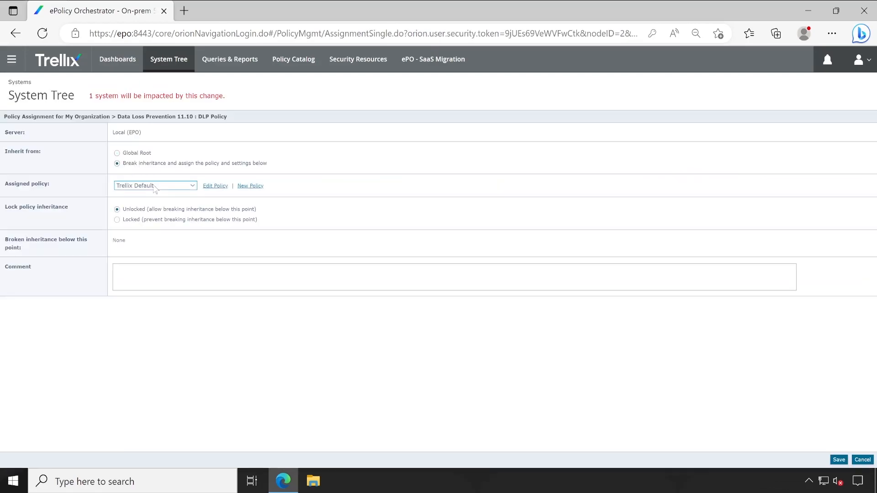
left_click(154, 185)
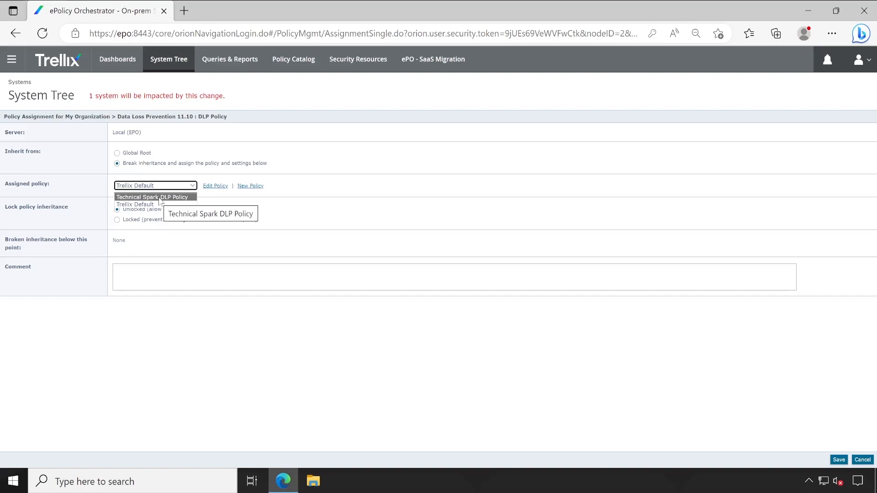
left_click(152, 197)
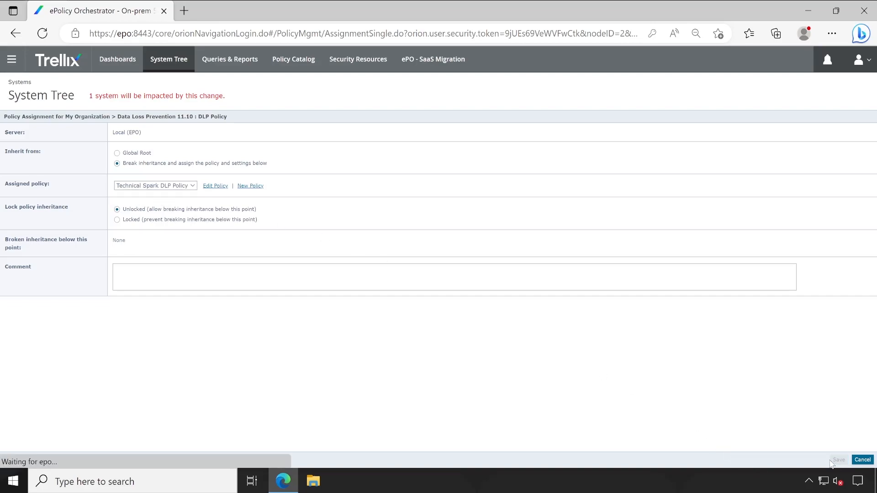
left_click(838, 459)
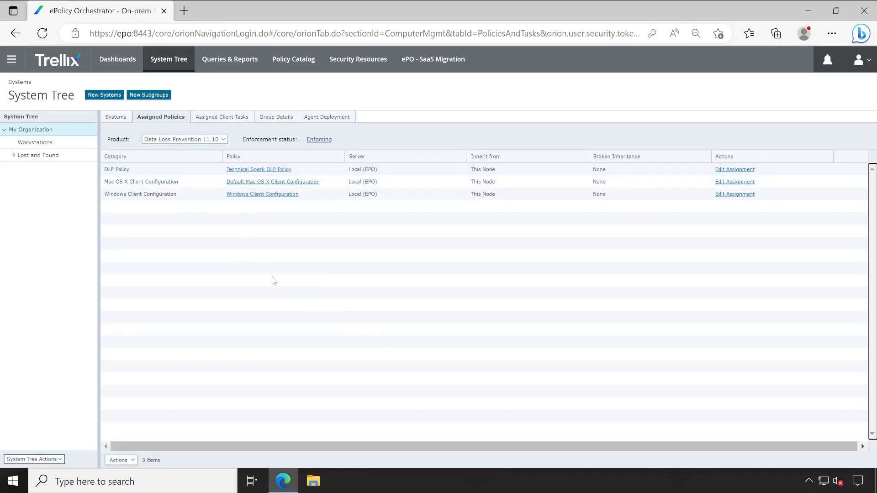
left_click(117, 116)
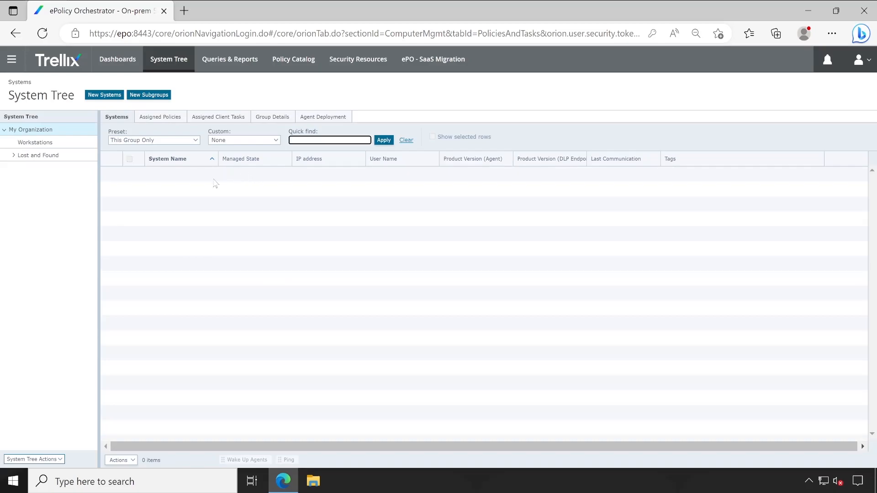
left_click(160, 117)
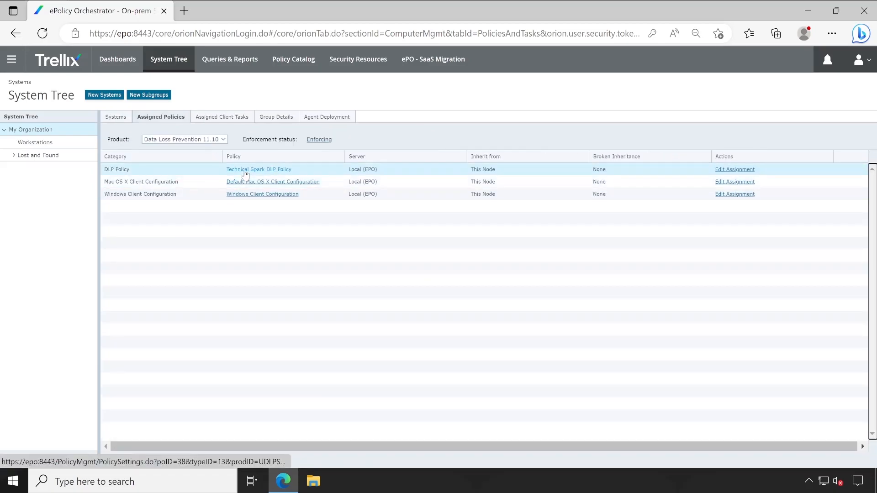
left_click(259, 169)
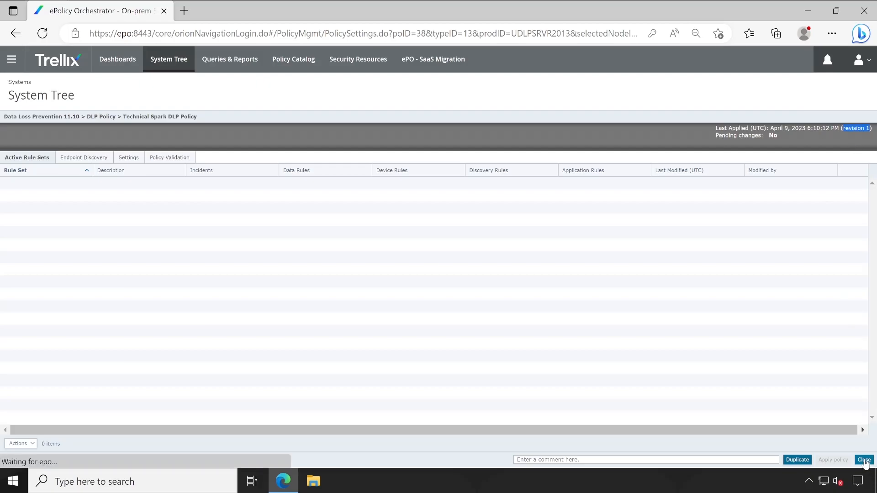
left_click(864, 459)
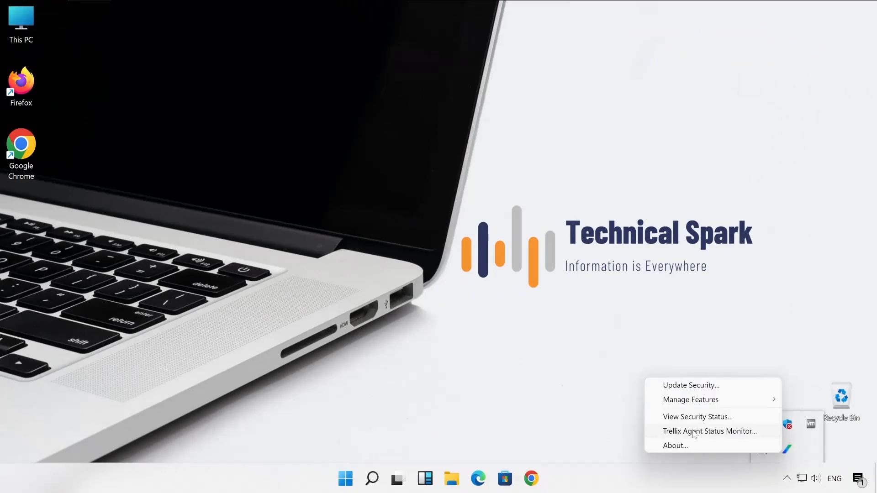
Step: Check for new policies and enforce them in Agent Monitor, then close its windows
left_click(710, 431)
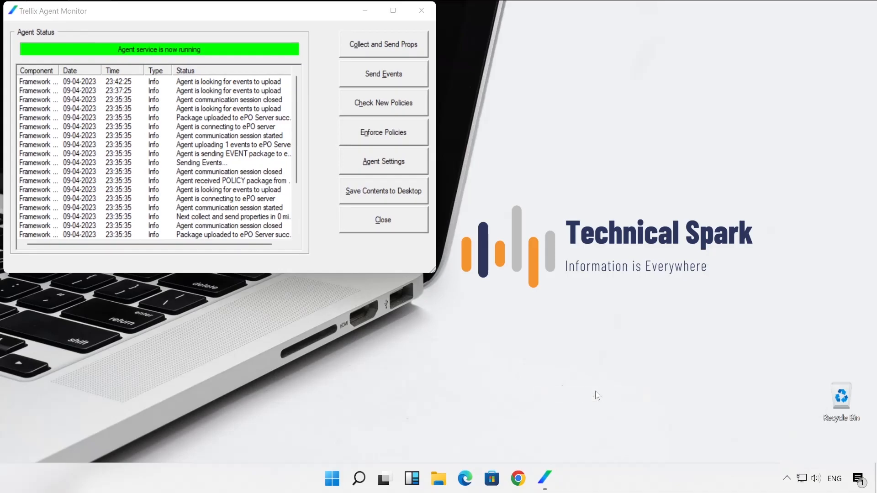
left_click(557, 478)
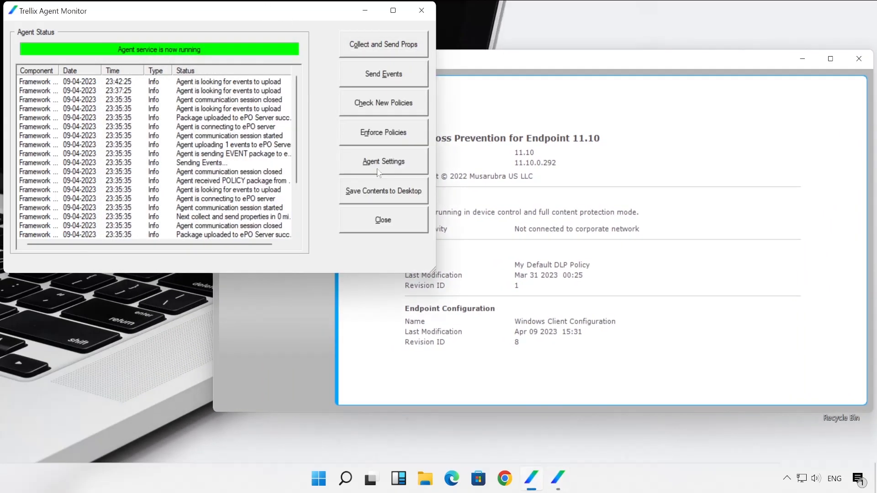
left_click(384, 102)
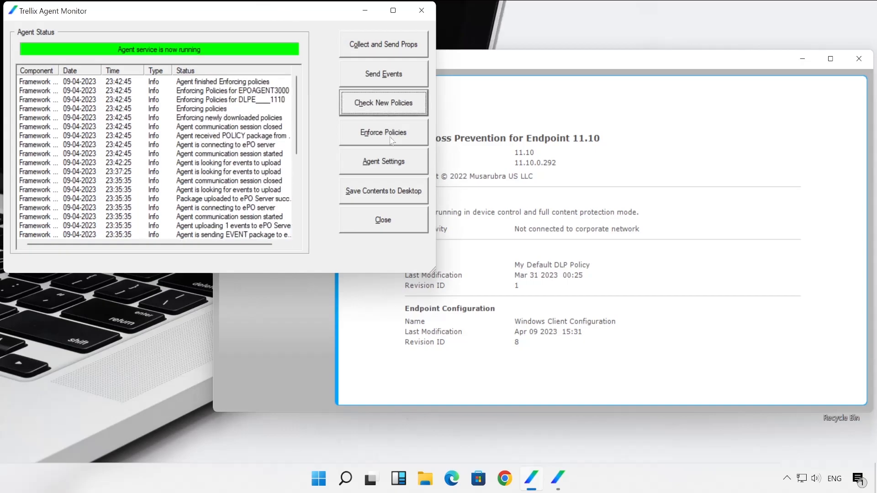
left_click(383, 133)
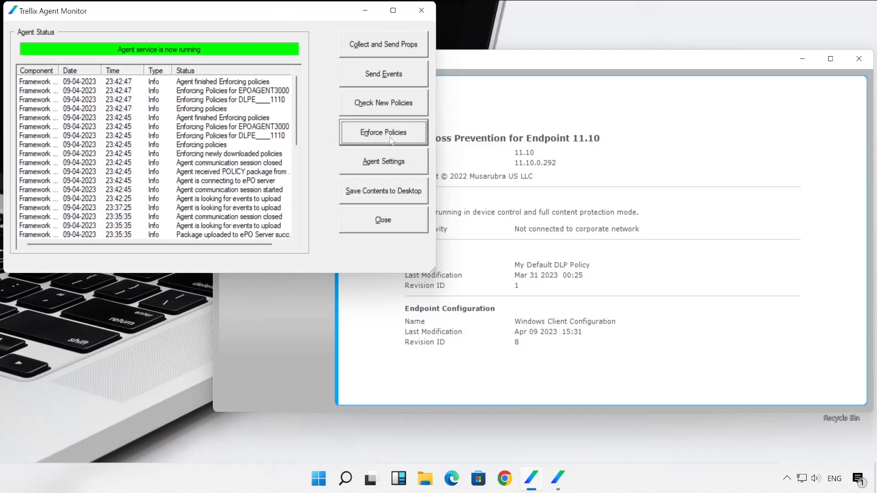
left_click(383, 73)
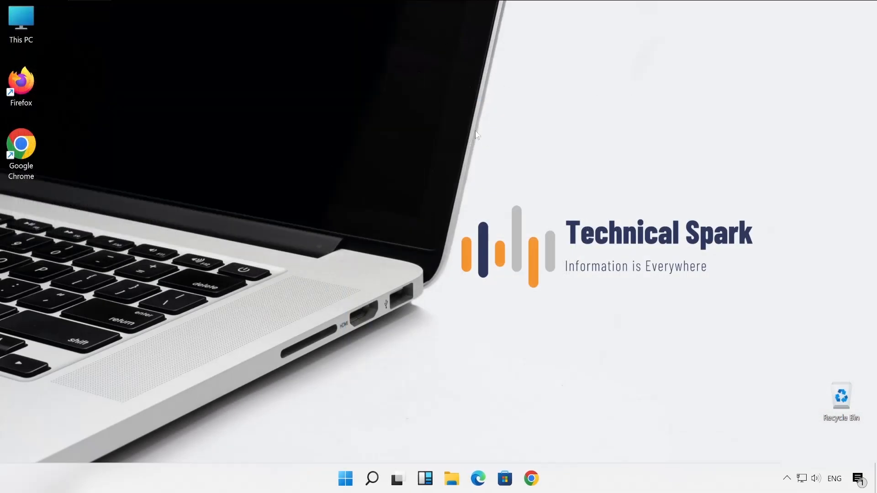
mouse_move(464, 127)
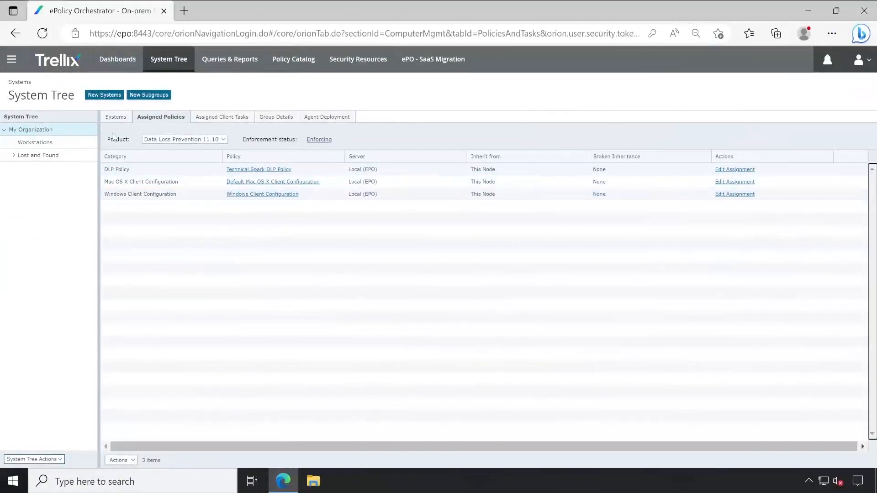
Step: Confirm client T1 is in the Workstations group, then go to the Policy Catalog
left_click(116, 117)
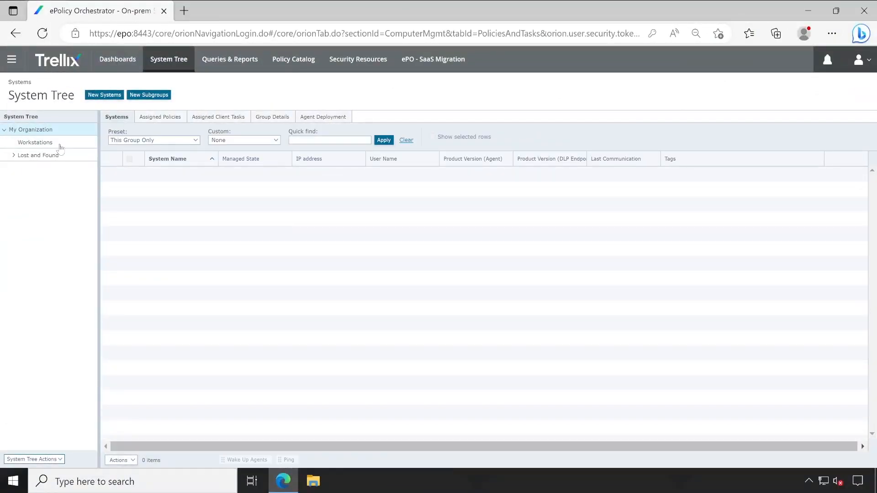
left_click(34, 142)
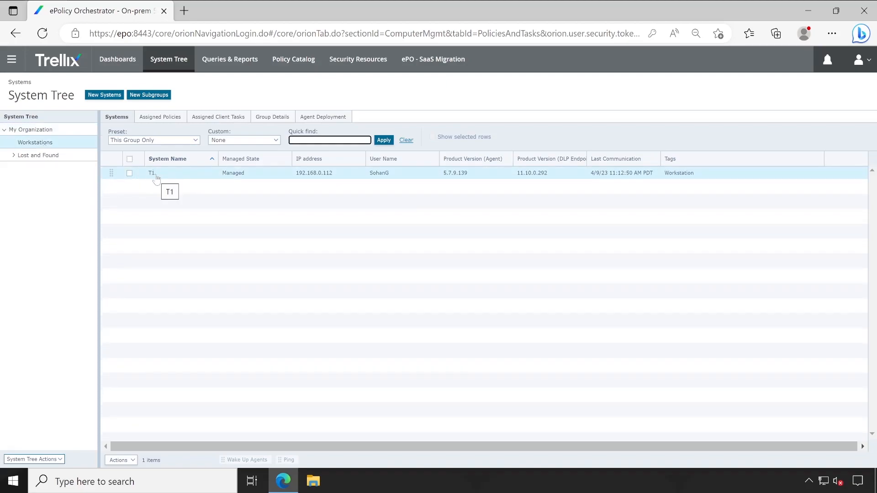
left_click(294, 59)
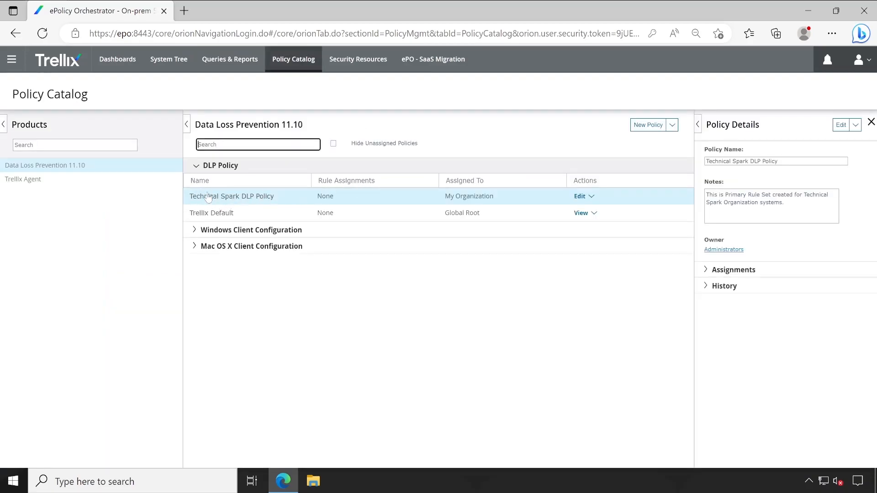
mouse_move(303, 195)
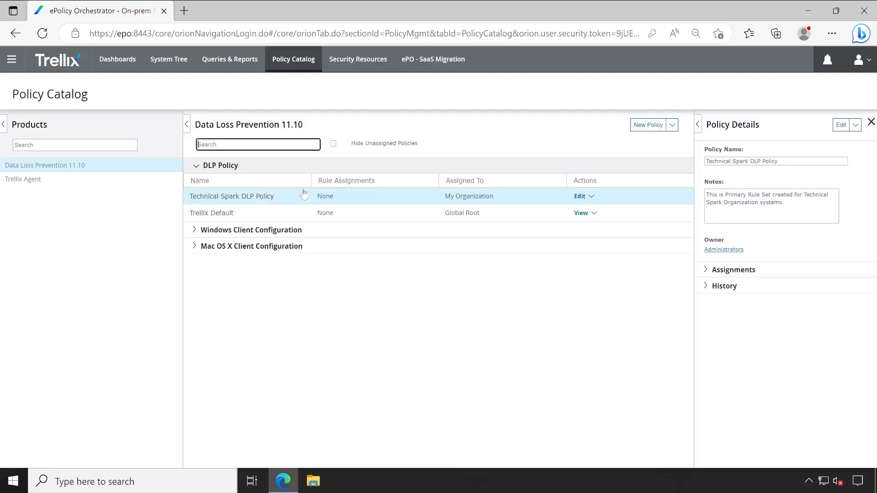
mouse_move(285, 209)
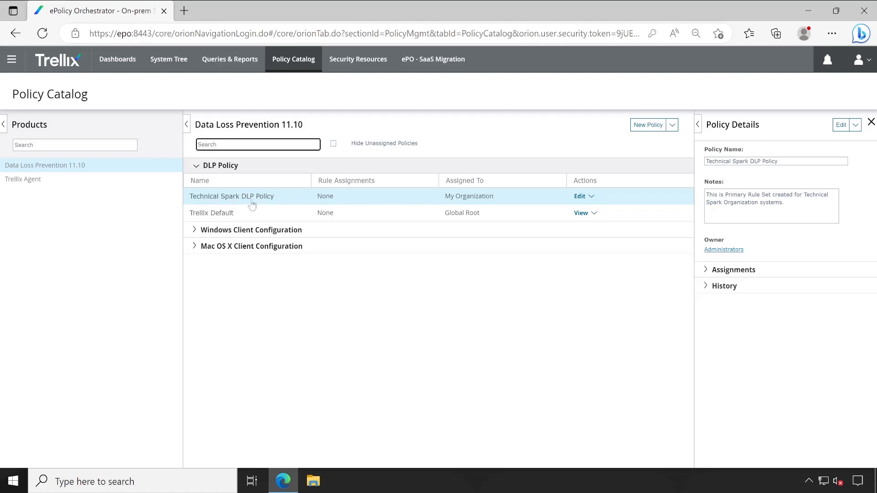
mouse_move(293, 204)
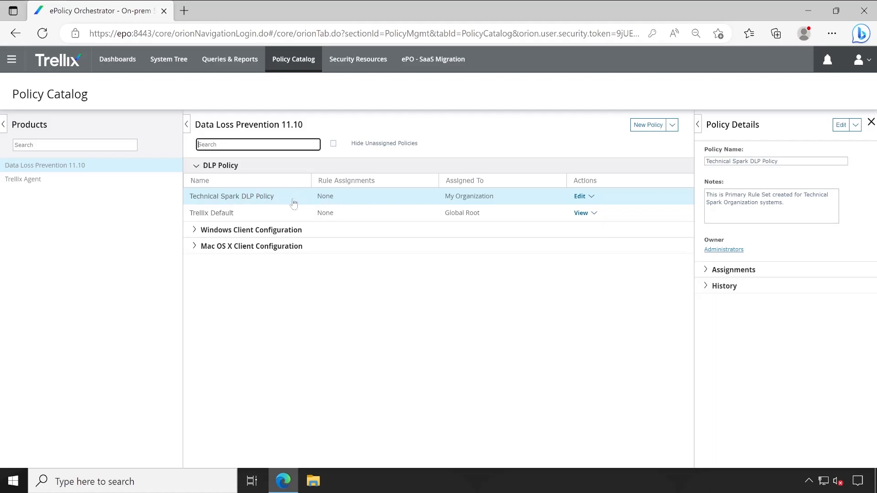
mouse_move(274, 199)
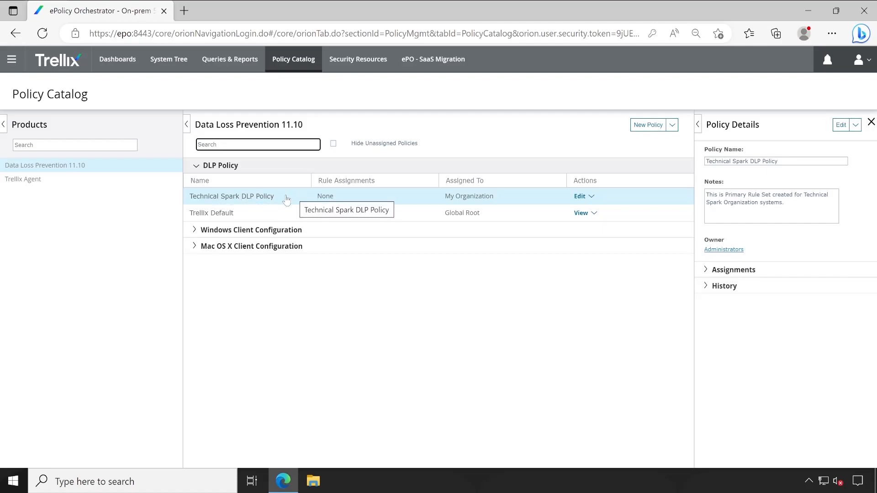
Step: Open the DLP Help Desk from the navigation menu and list bypass-password policies
left_click(11, 59)
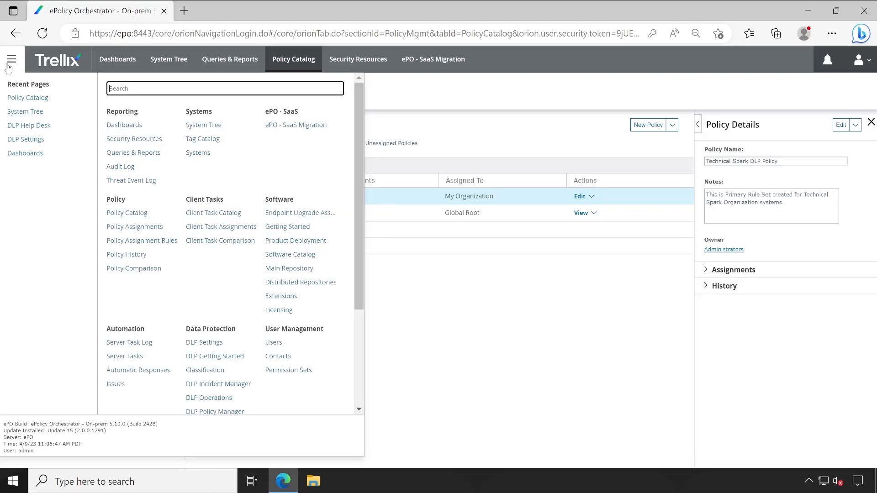
scroll("down", 3)
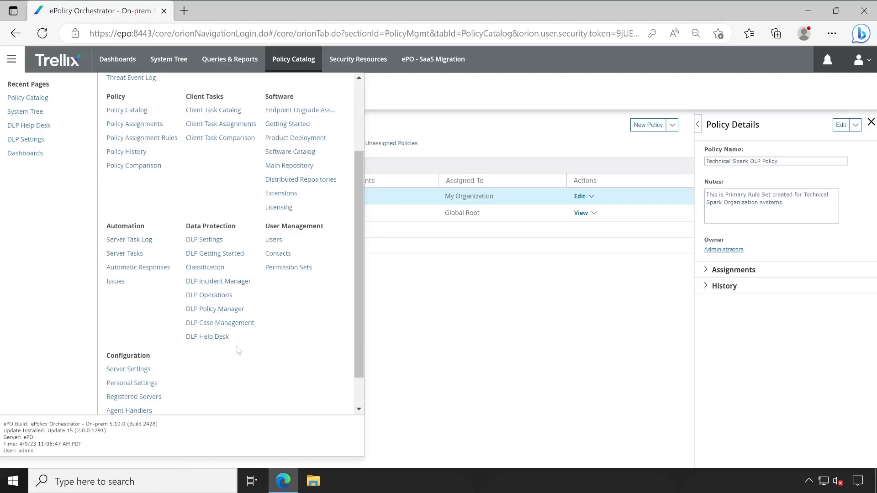
left_click(208, 337)
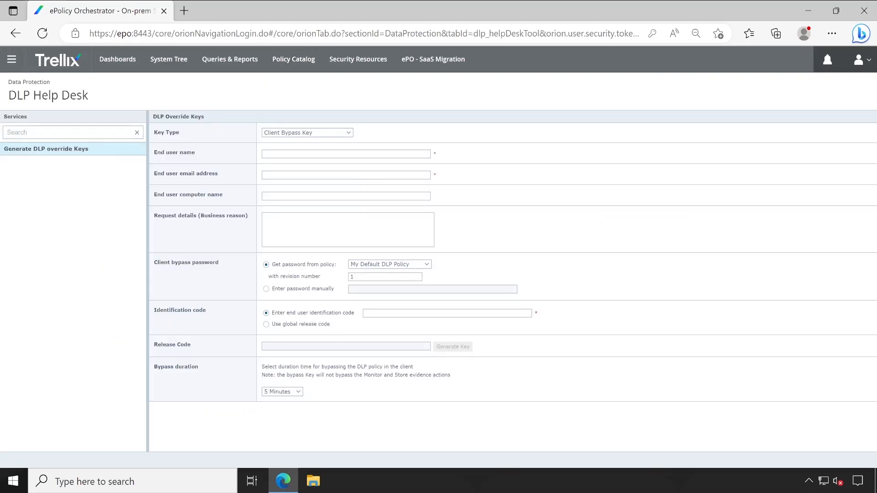
left_click(388, 264)
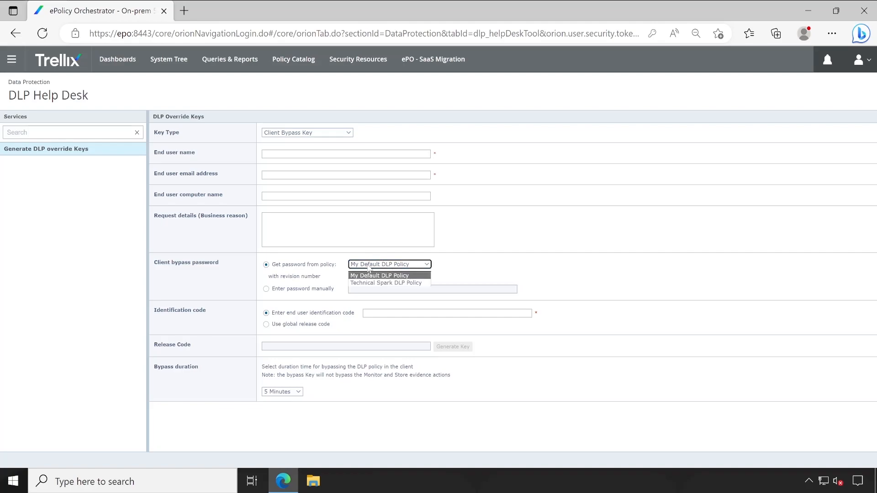
mouse_move(385, 282)
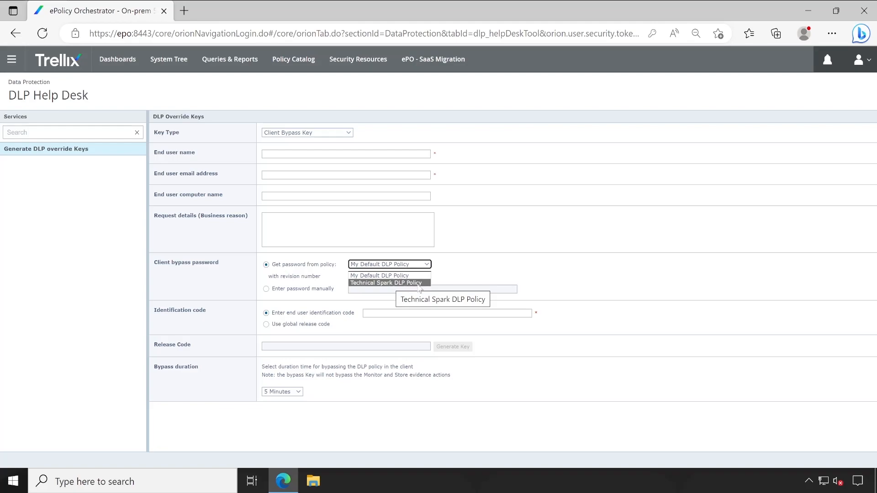
mouse_move(446, 265)
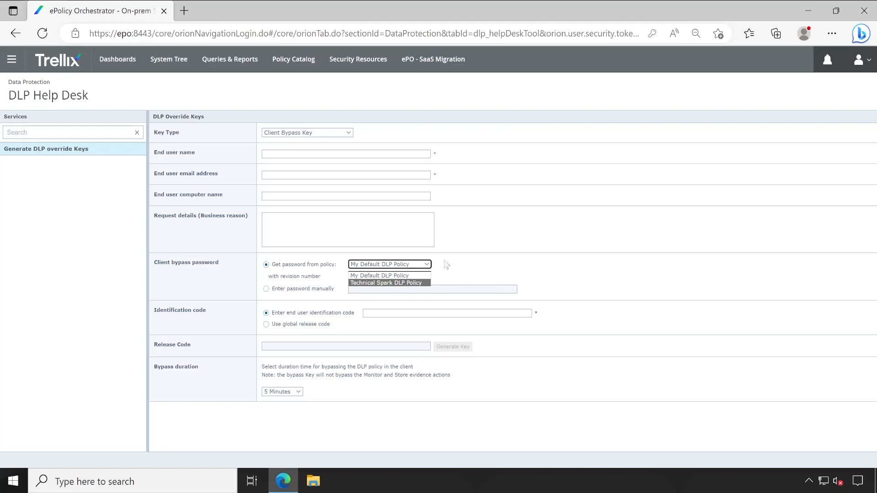
mouse_move(409, 275)
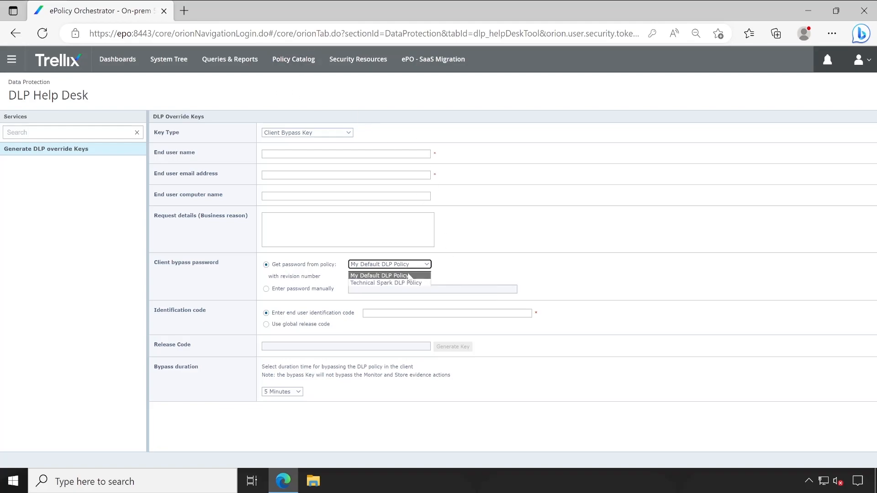
mouse_move(386, 275)
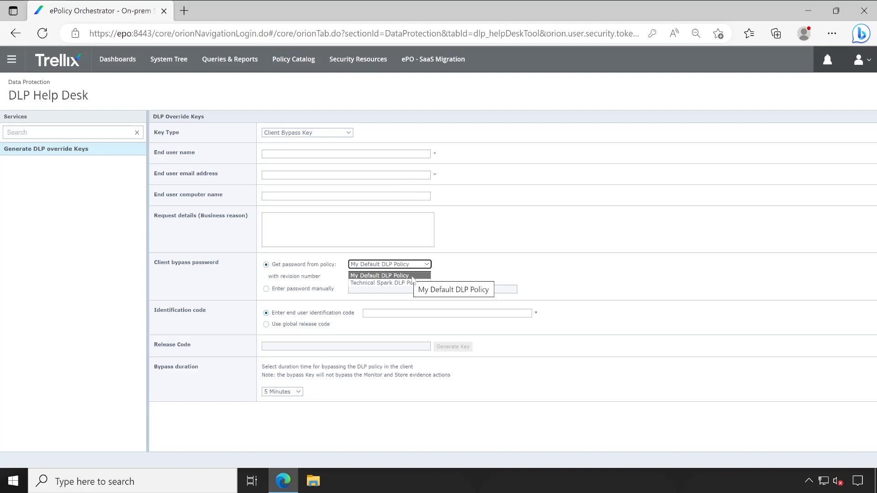
mouse_move(411, 281)
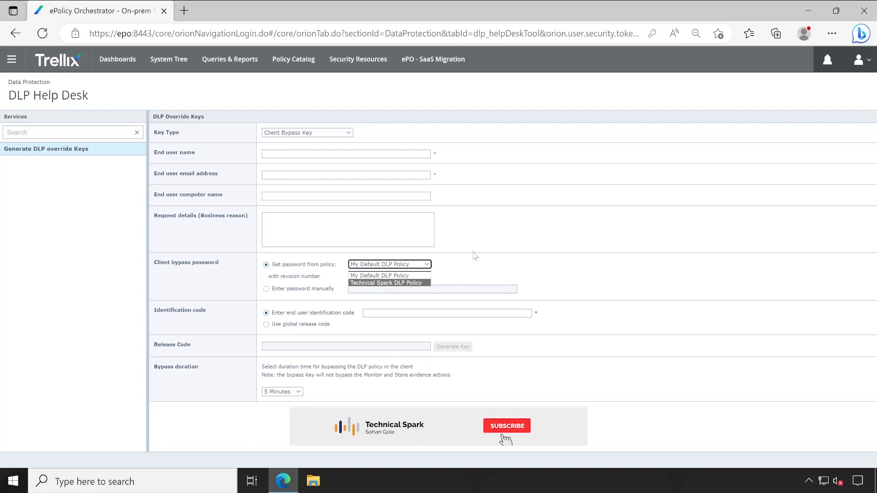
Step: Reopen and dismiss the bypass-password policy list without changing the selection
left_click(379, 275)
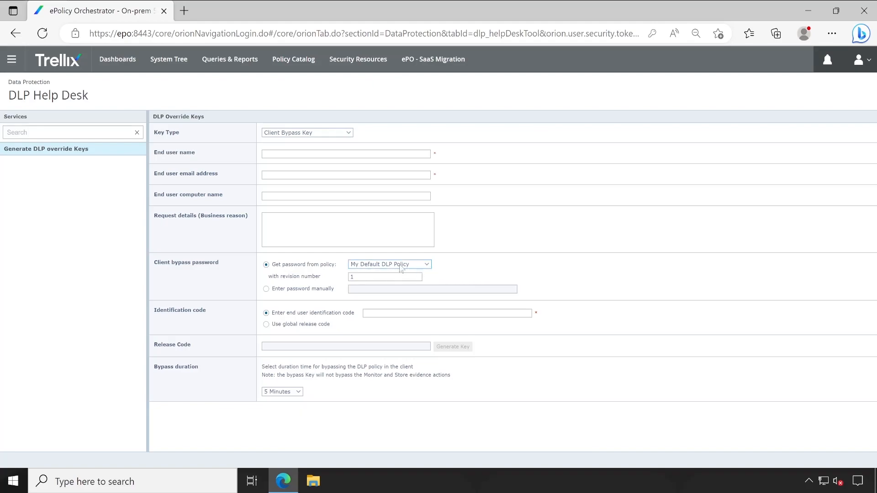
left_click(389, 264)
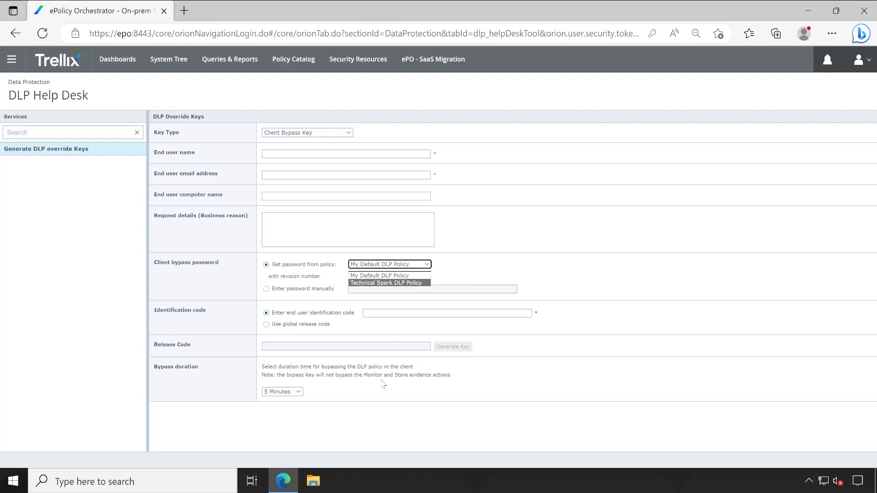
mouse_move(380, 312)
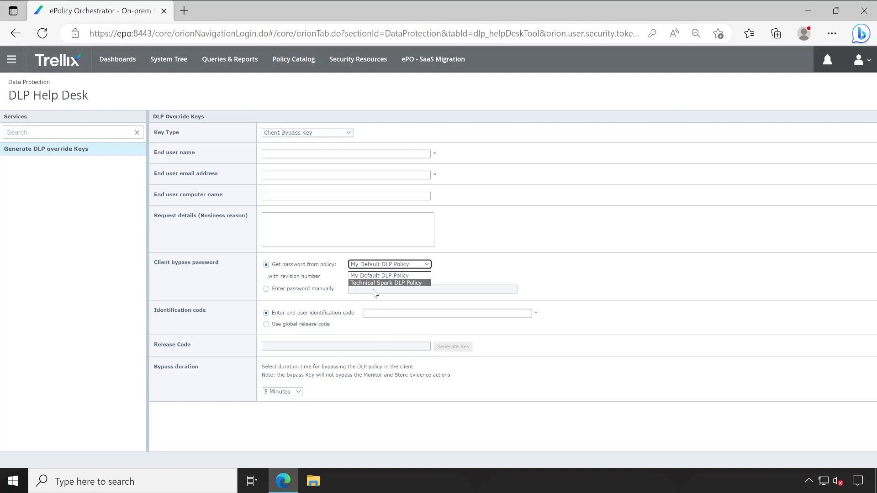
mouse_move(397, 286)
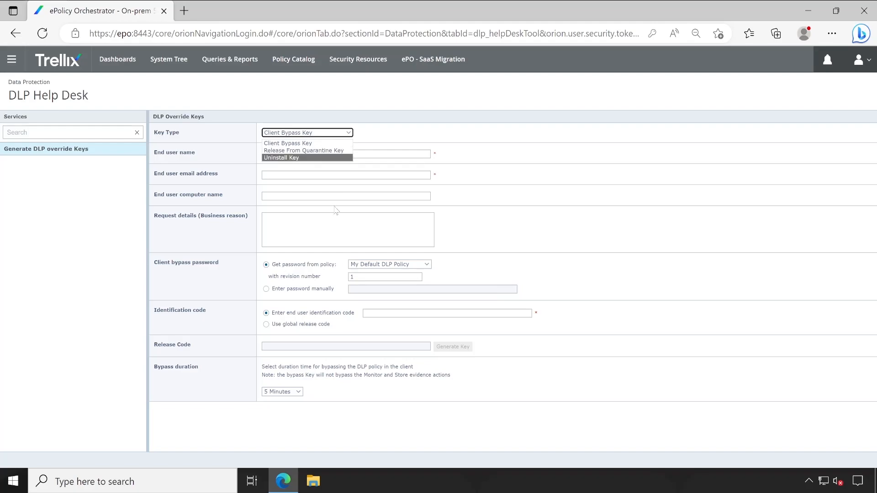
mouse_move(511, 244)
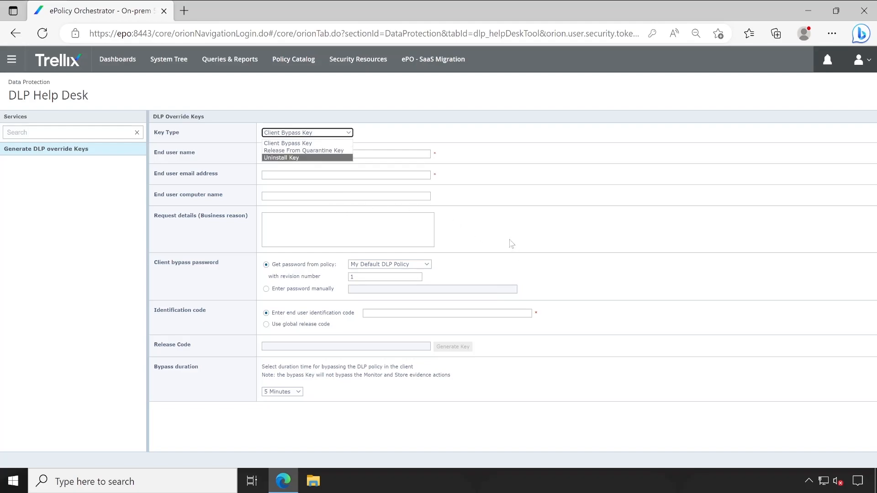
left_click(388, 265)
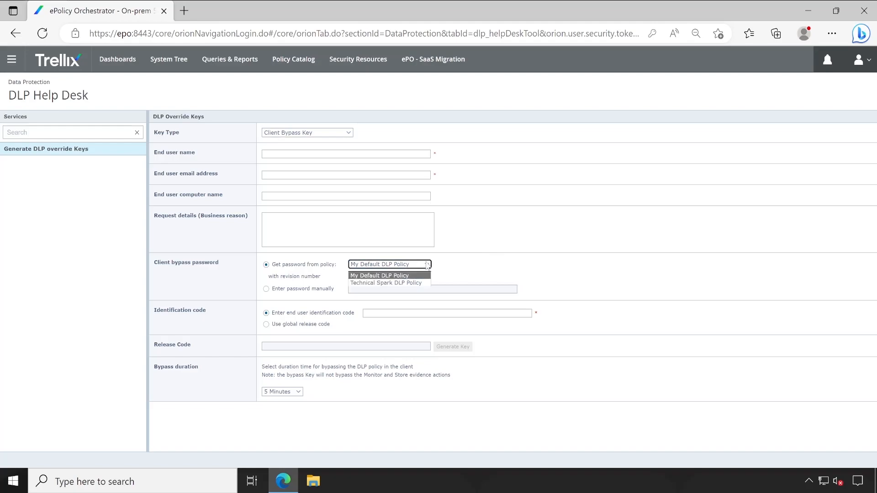
mouse_move(390, 272)
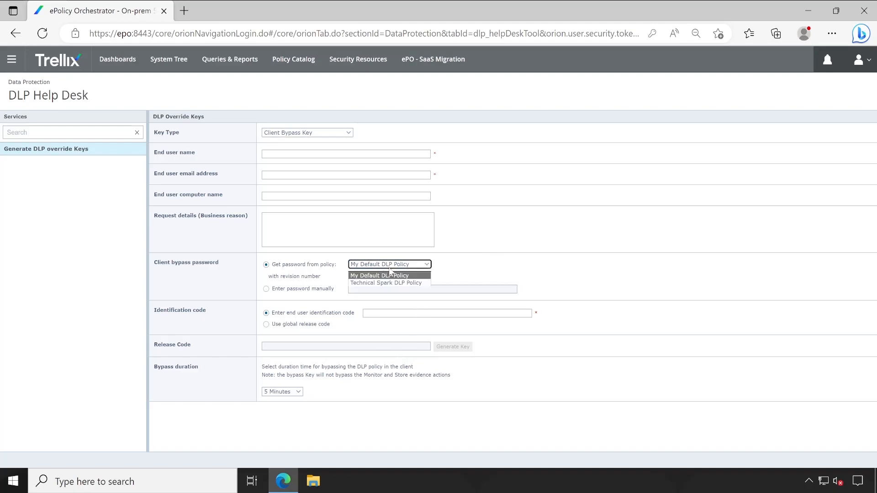
mouse_move(385, 283)
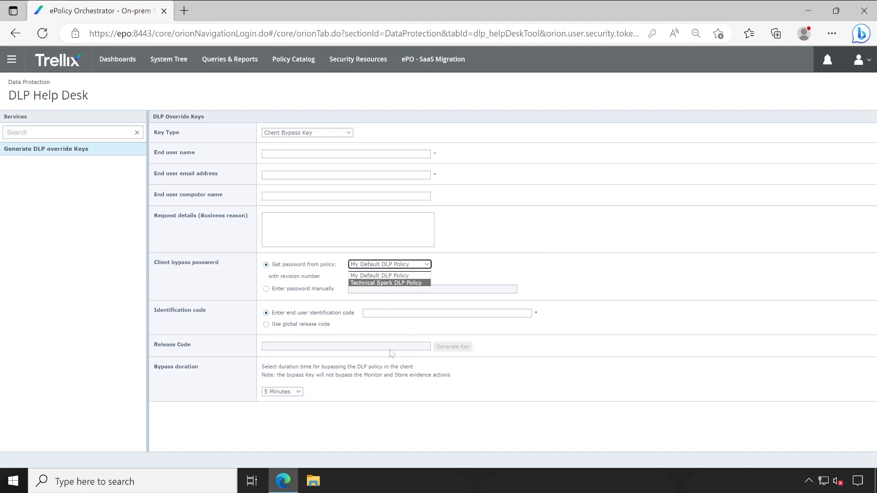
mouse_move(398, 282)
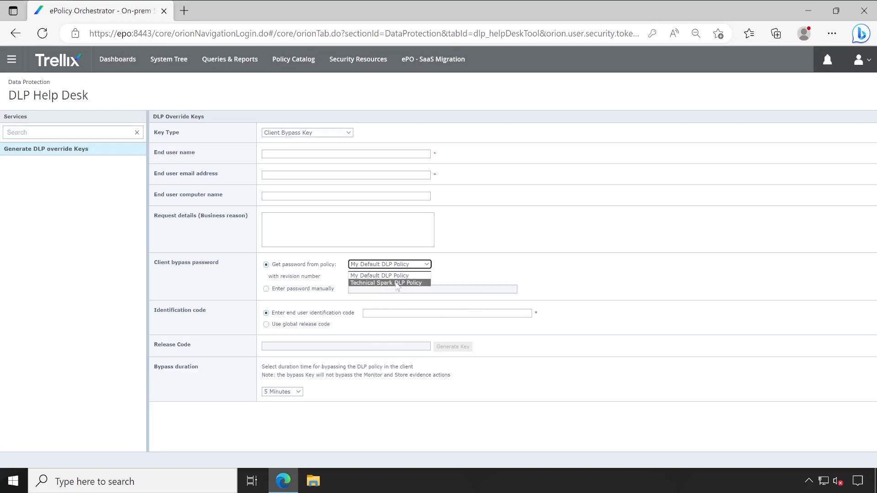
left_click(379, 275)
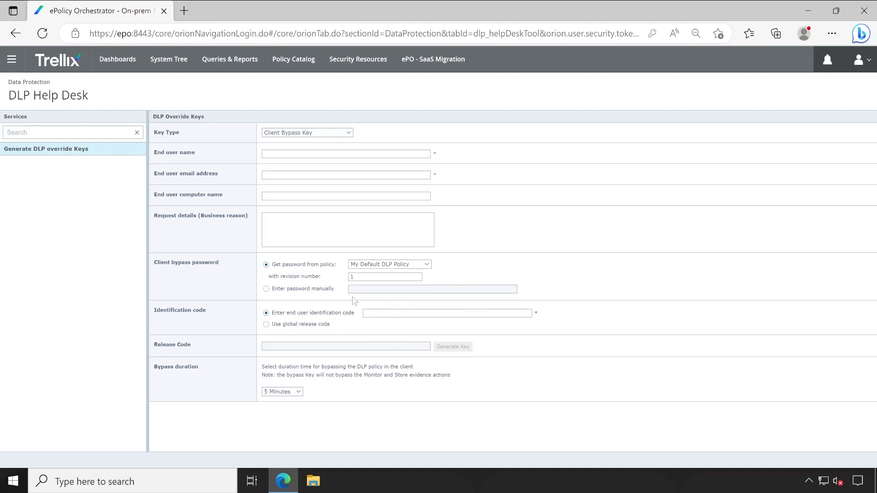
left_click(385, 276)
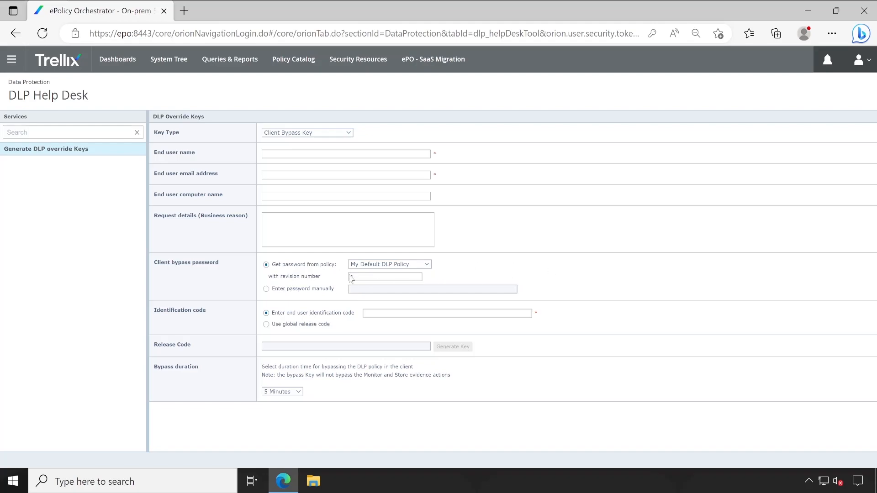
Step: Show the Workstations group's assigned policies in the System Tree
left_click(169, 59)
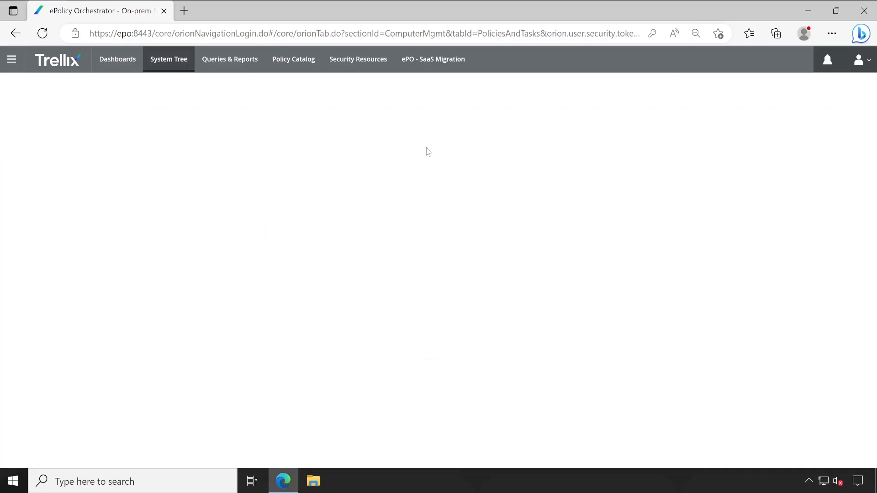
left_click(169, 59)
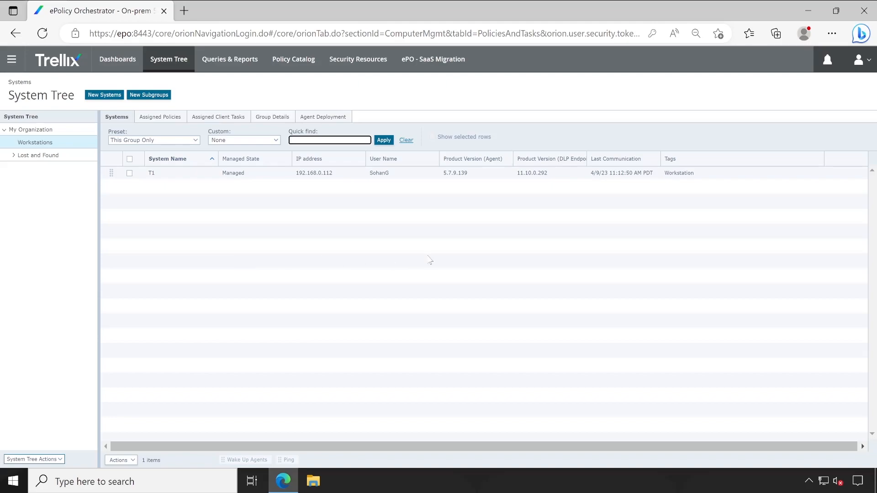
mouse_move(450, 248)
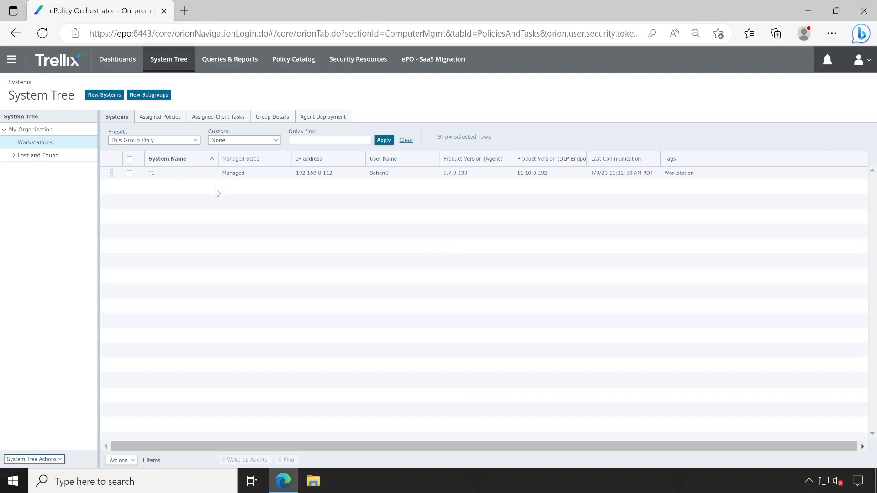
mouse_move(312, 99)
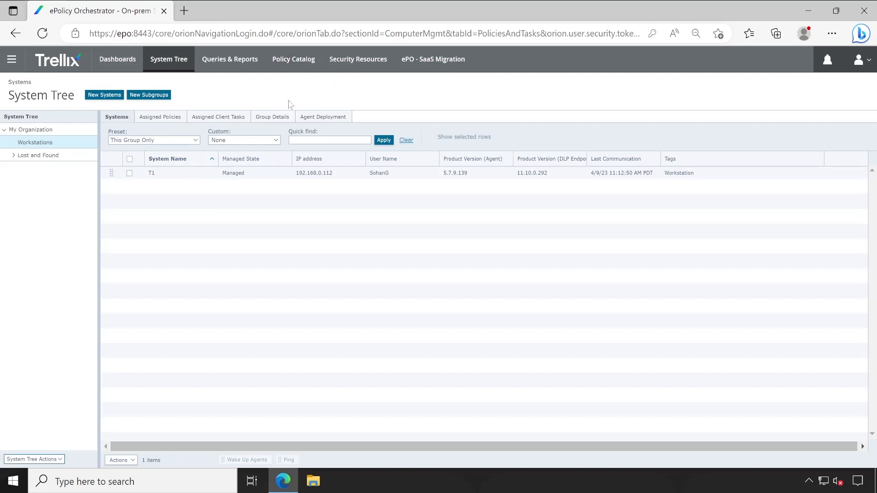
left_click(160, 117)
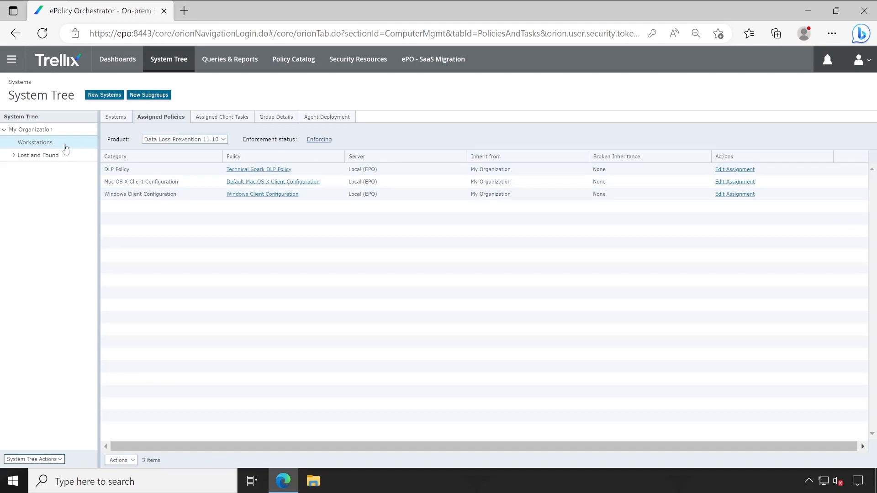
Step: Compare against My Organization's policies and Lost and Found, then return to Workstations
left_click(31, 129)
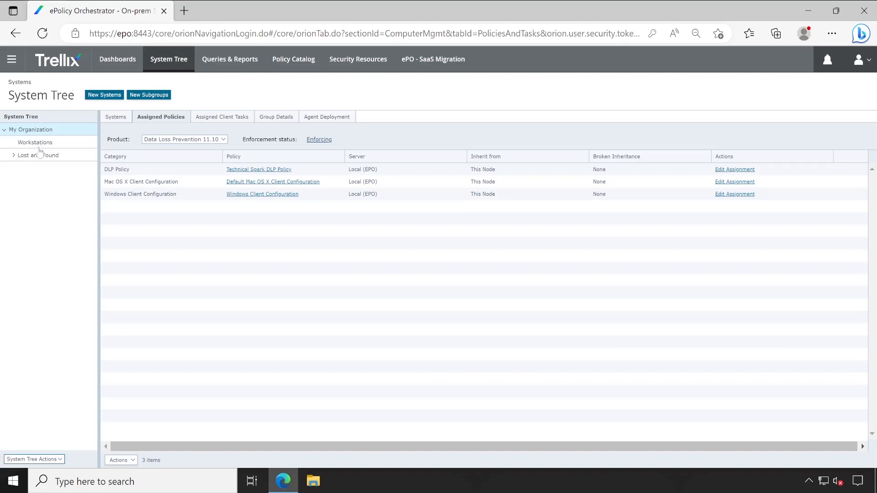
left_click(13, 155)
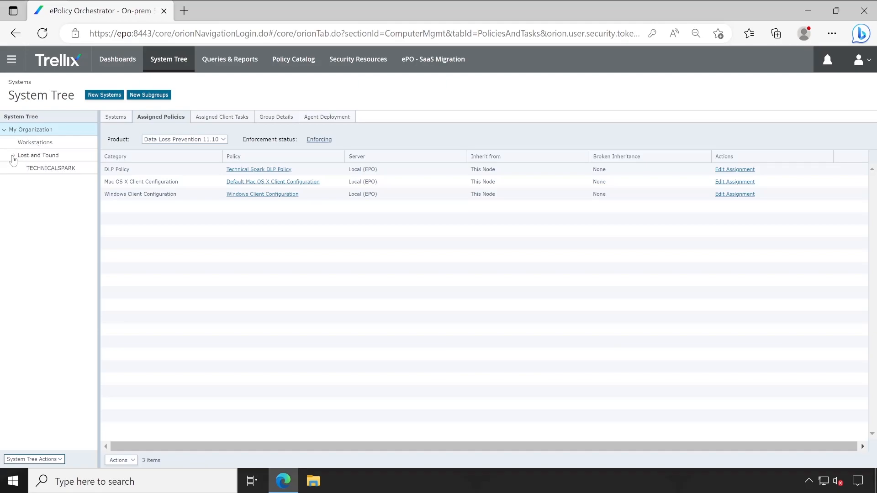
left_click(12, 155)
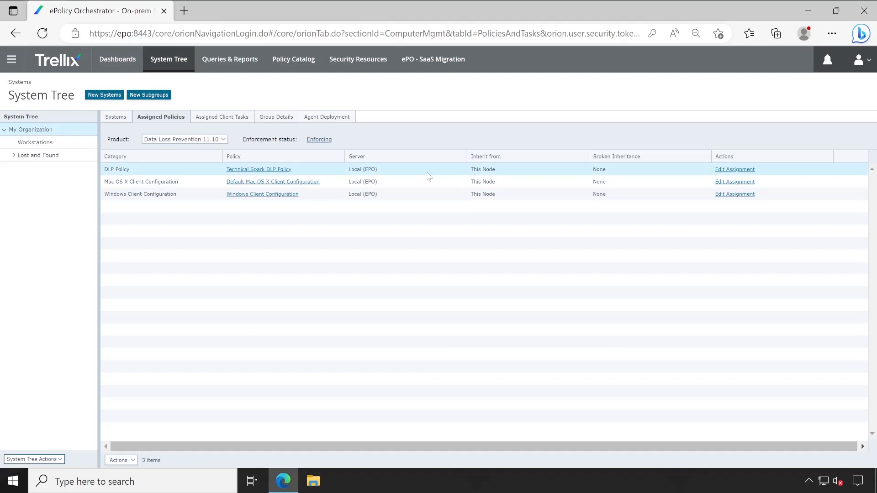
mouse_move(258, 169)
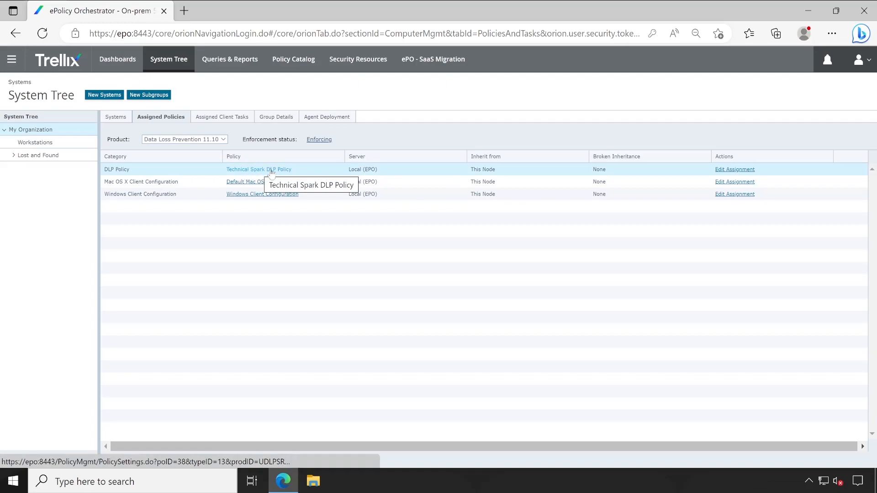
left_click(35, 142)
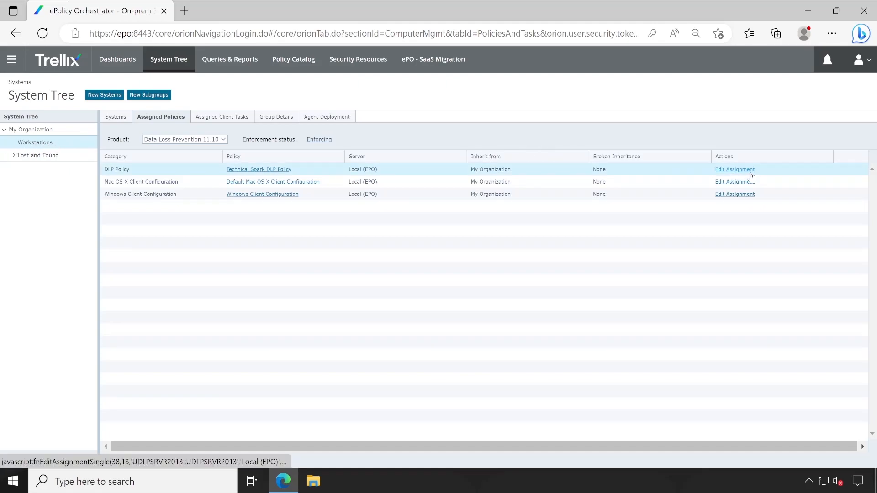
left_click(735, 169)
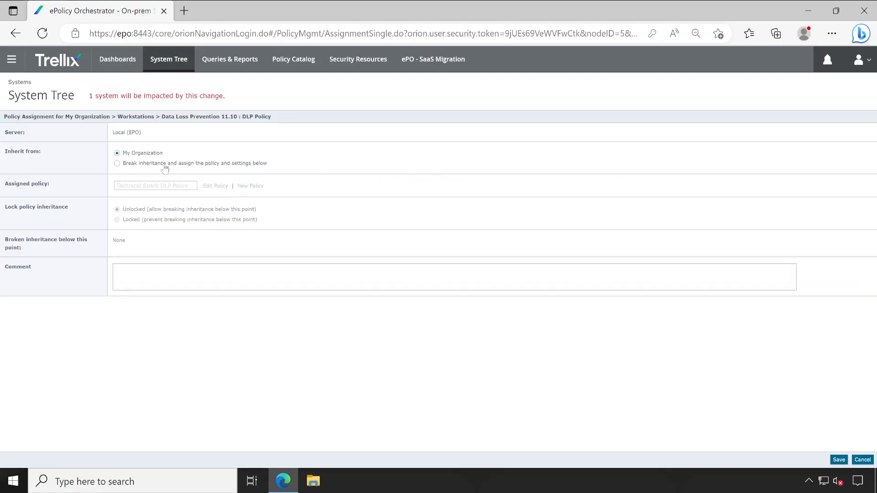
left_click(117, 162)
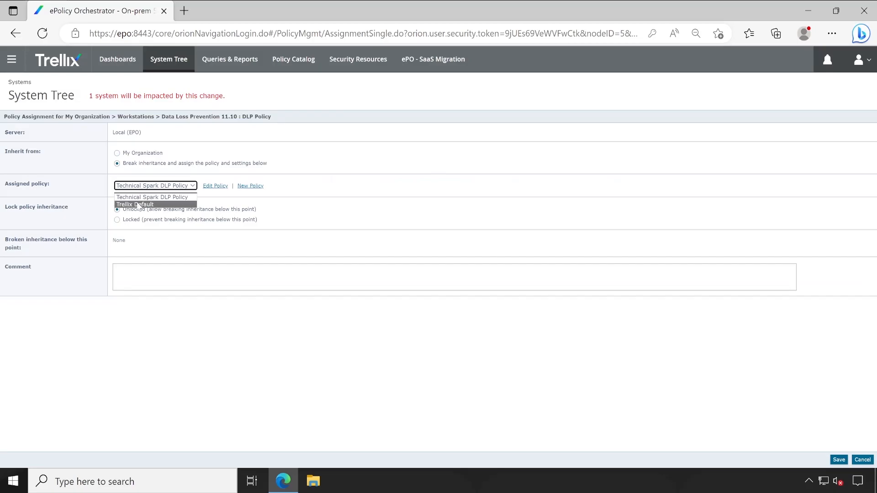
left_click(151, 197)
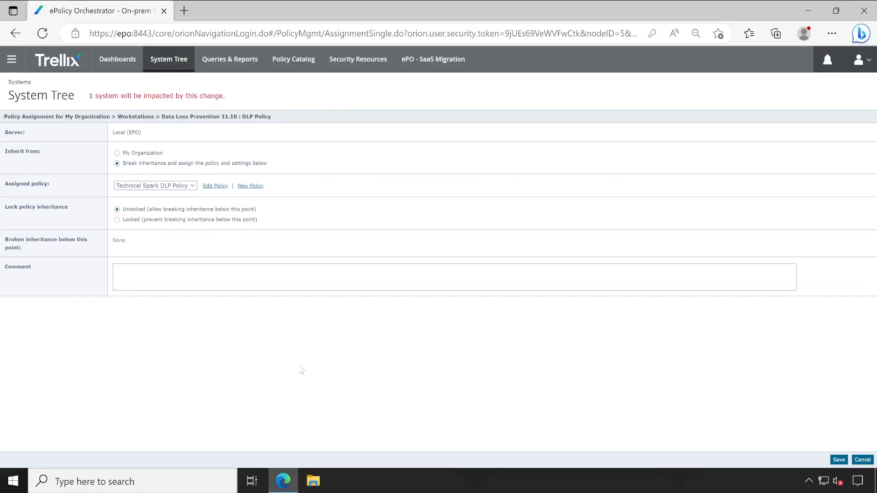
left_click(838, 459)
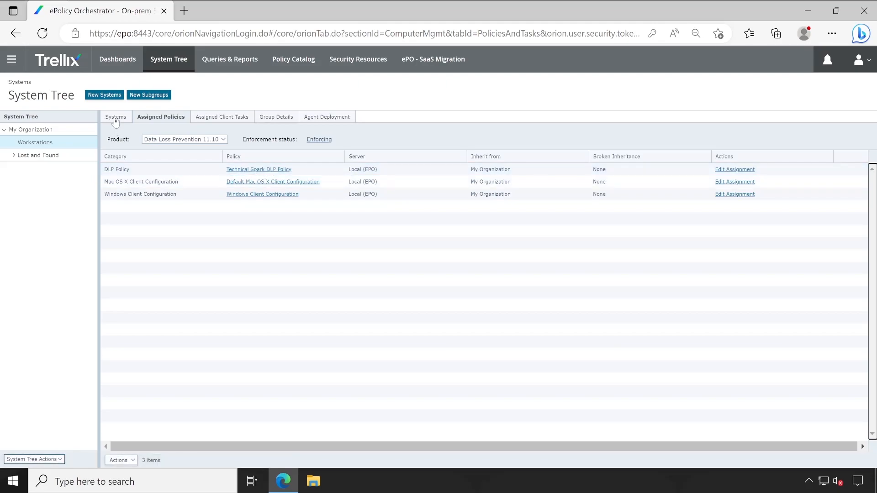
Step: Select the T1 system in the Workstations group's systems list
left_click(115, 116)
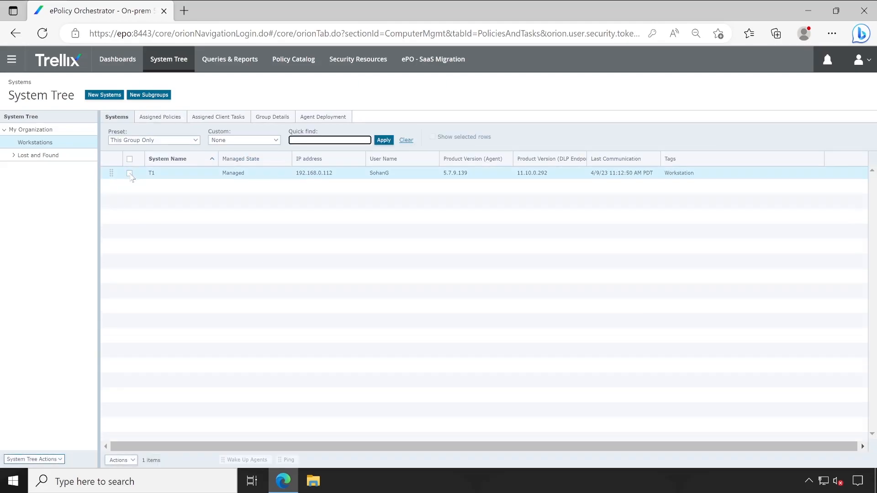
left_click(129, 173)
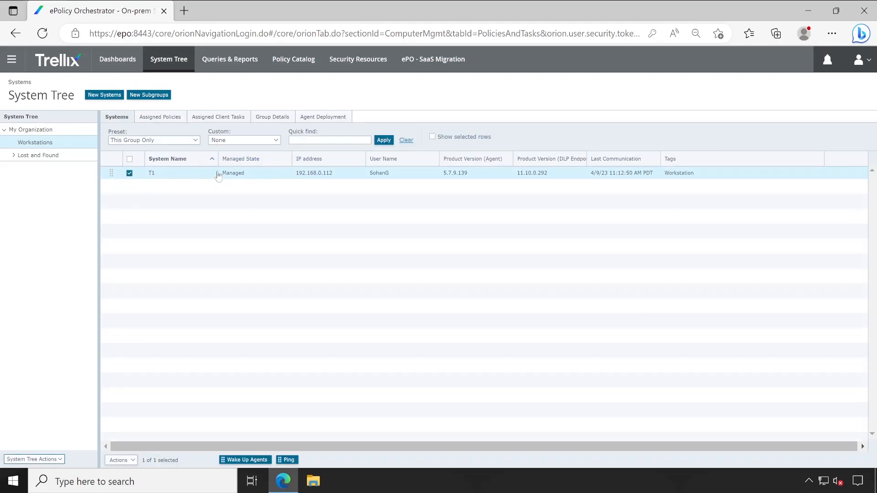
mouse_move(233, 173)
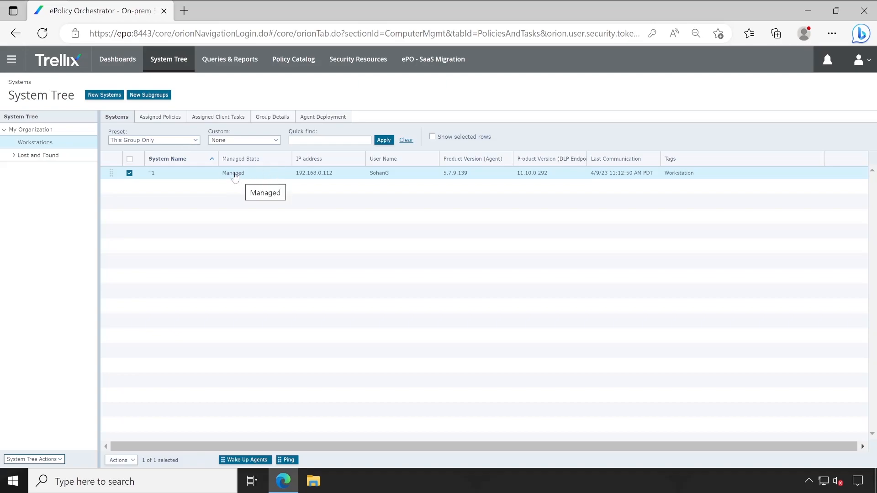
mouse_move(148, 136)
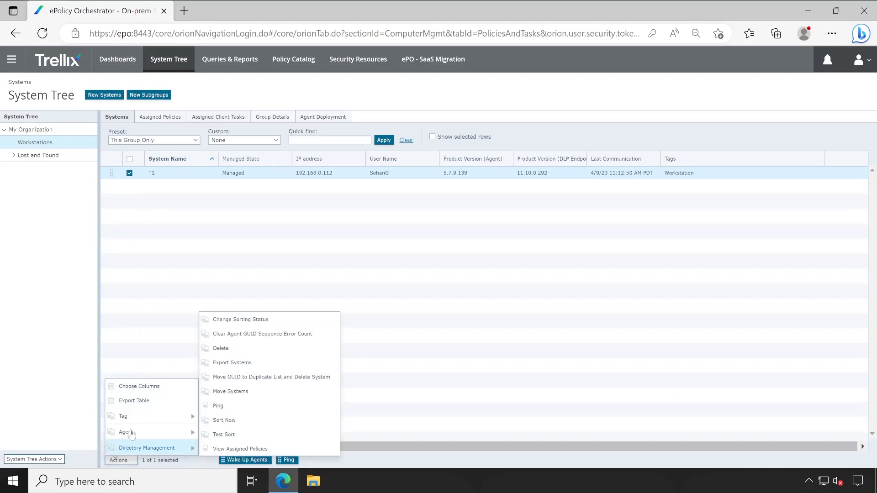
mouse_move(126, 432)
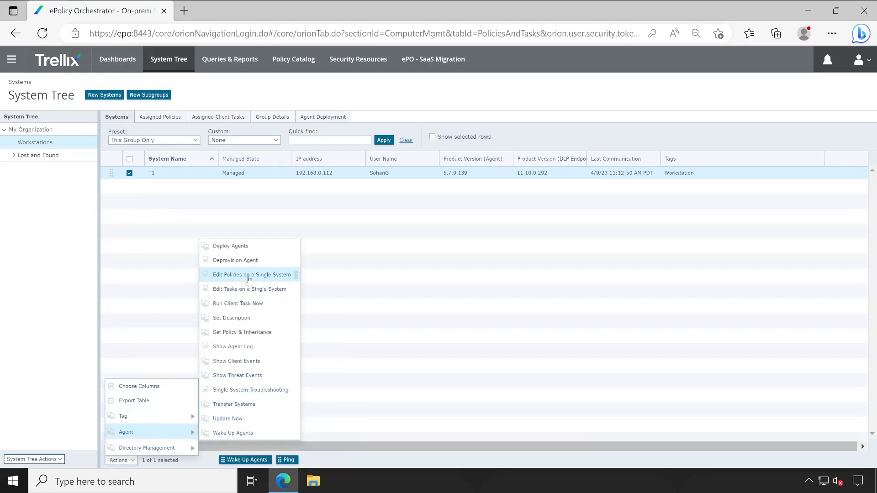
left_click(252, 275)
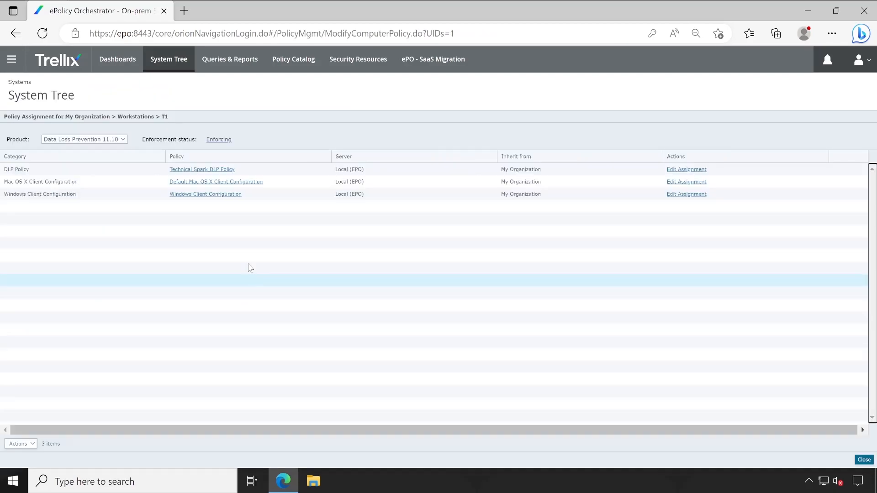
mouse_move(686, 169)
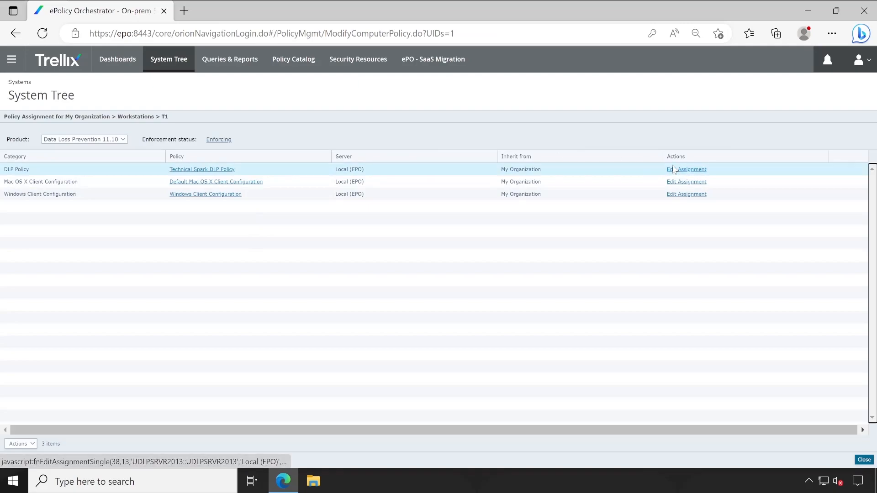
left_click(686, 169)
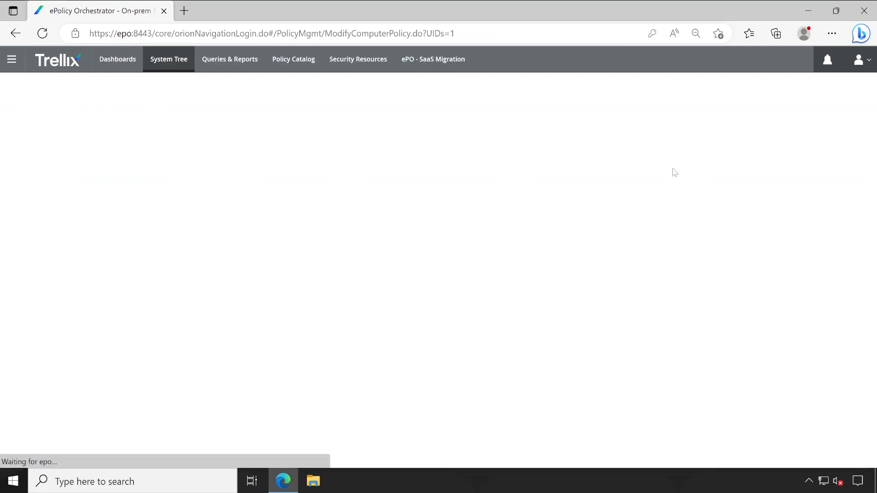
left_click(155, 185)
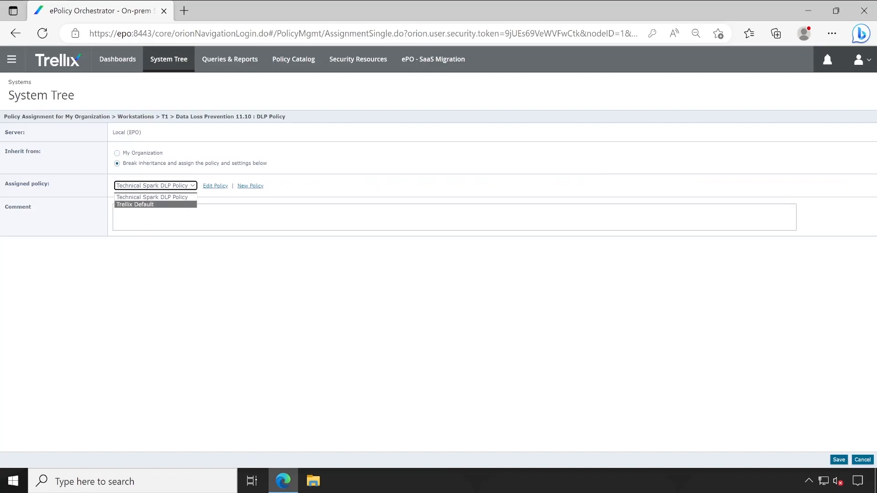
mouse_move(152, 197)
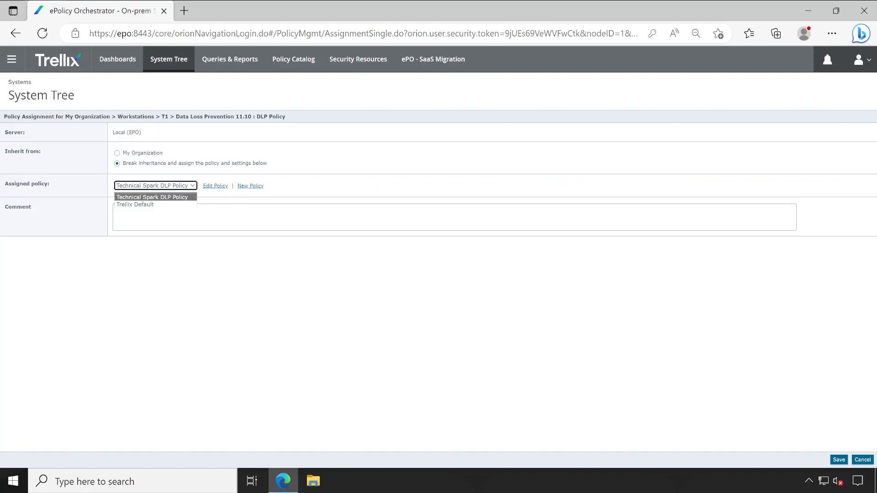
left_click(152, 197)
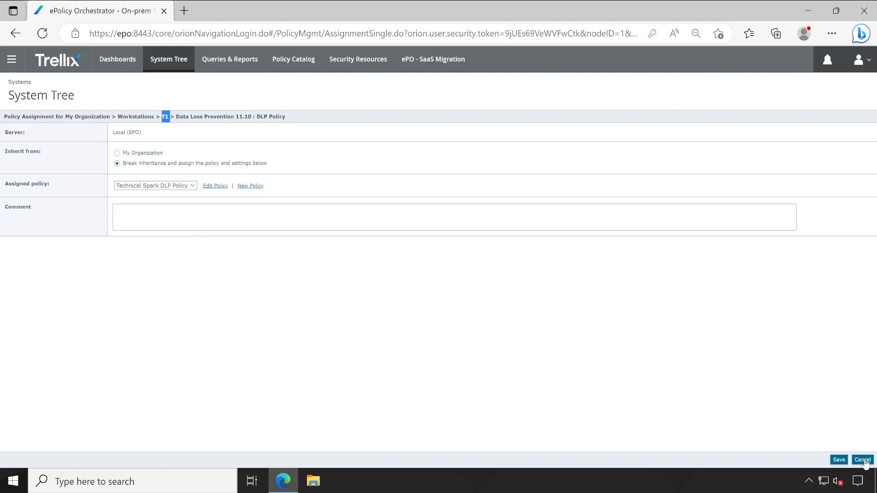
left_click(863, 459)
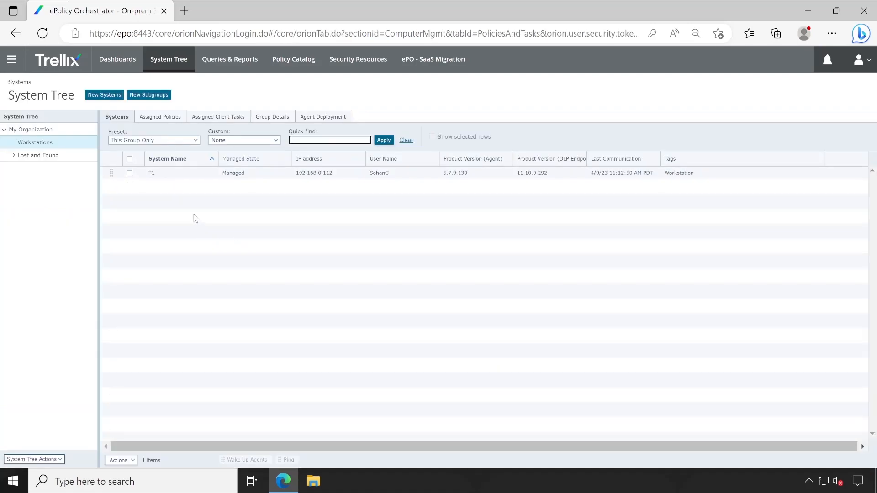
left_click(160, 116)
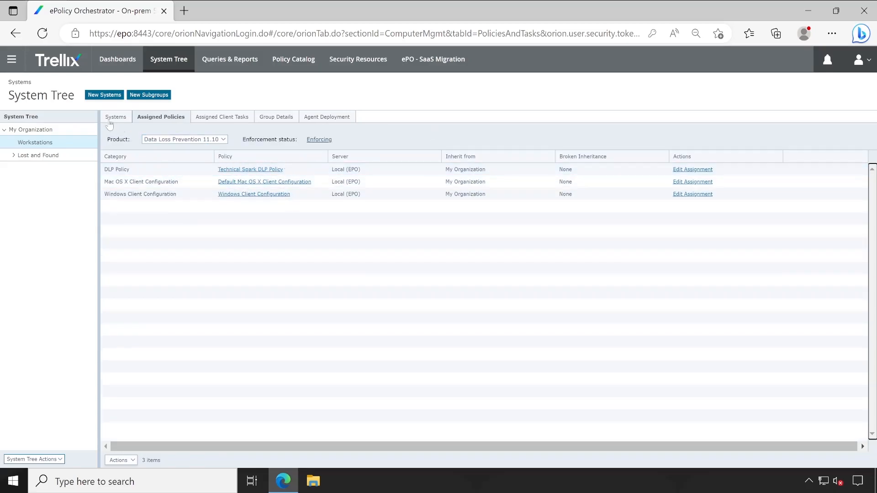
left_click(116, 117)
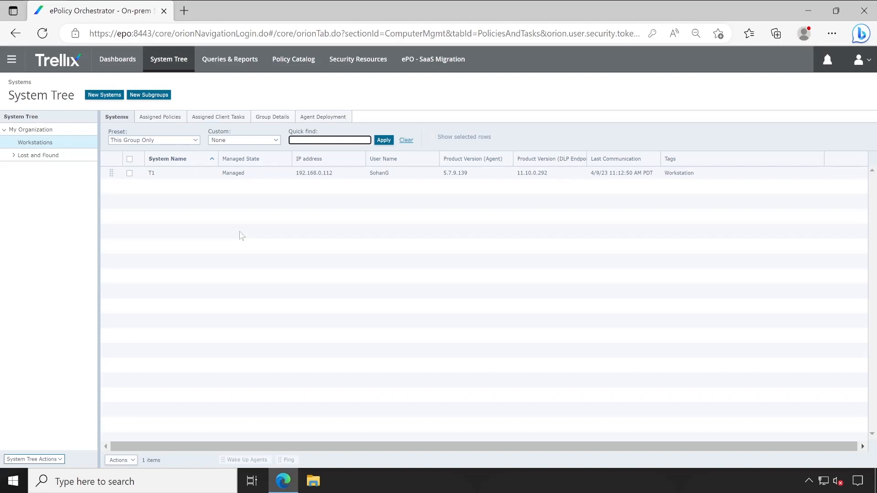
left_click(329, 139)
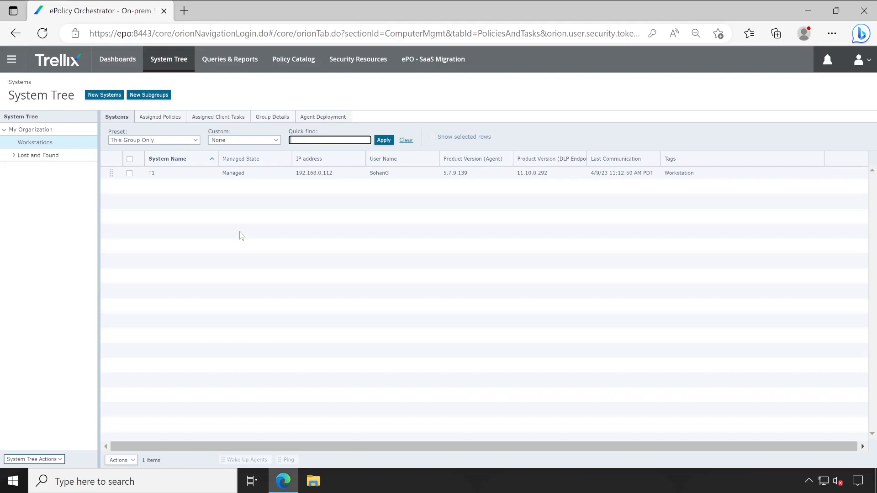